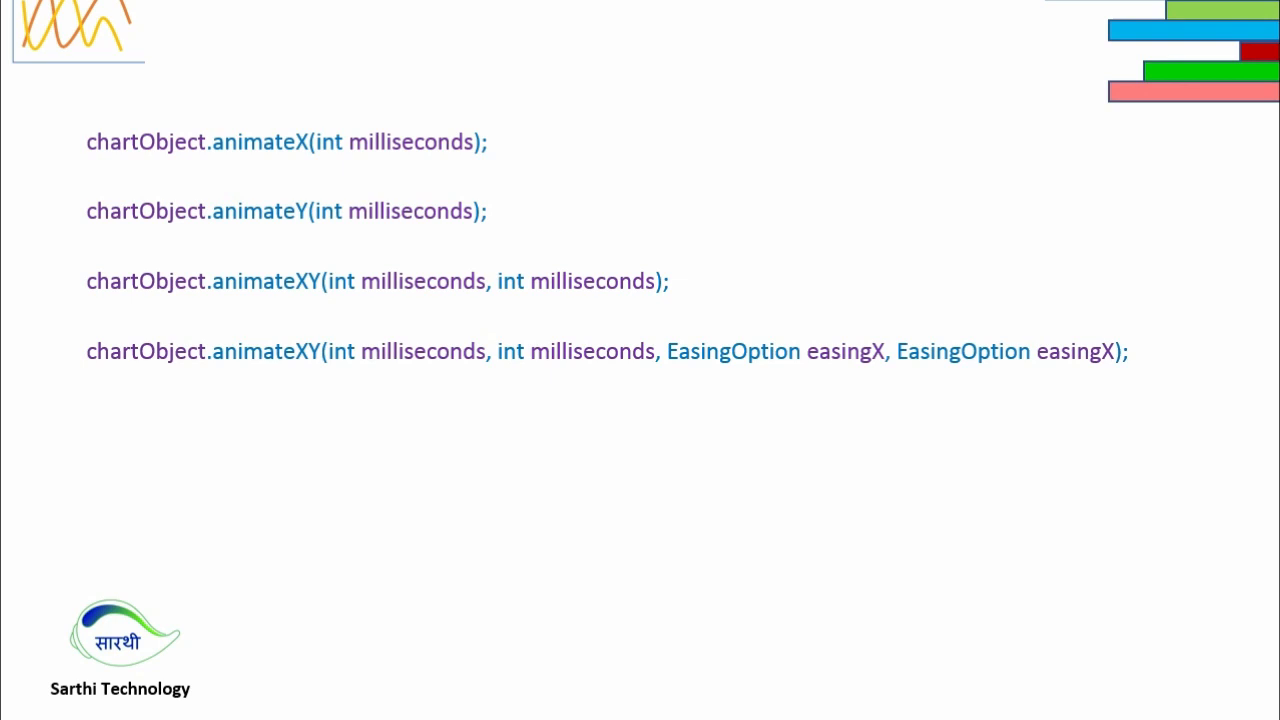
pyautogui.moveTo(120, 157)
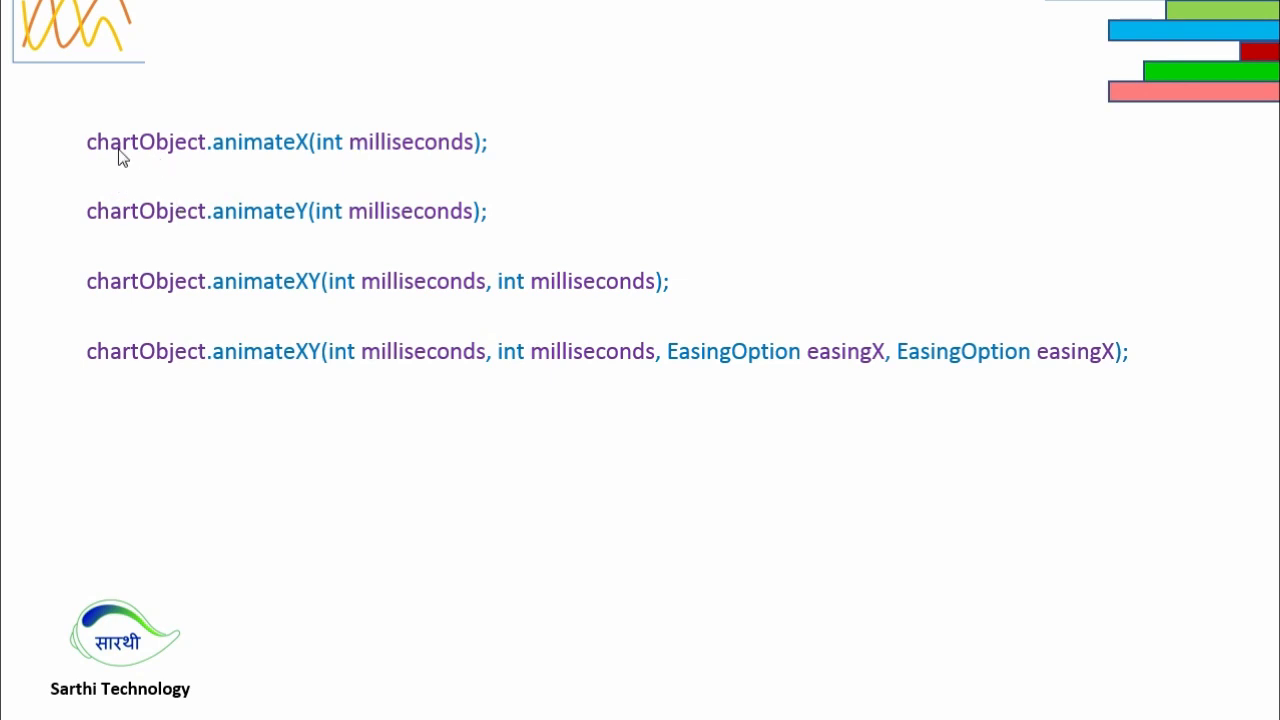
pyautogui.moveTo(285, 168)
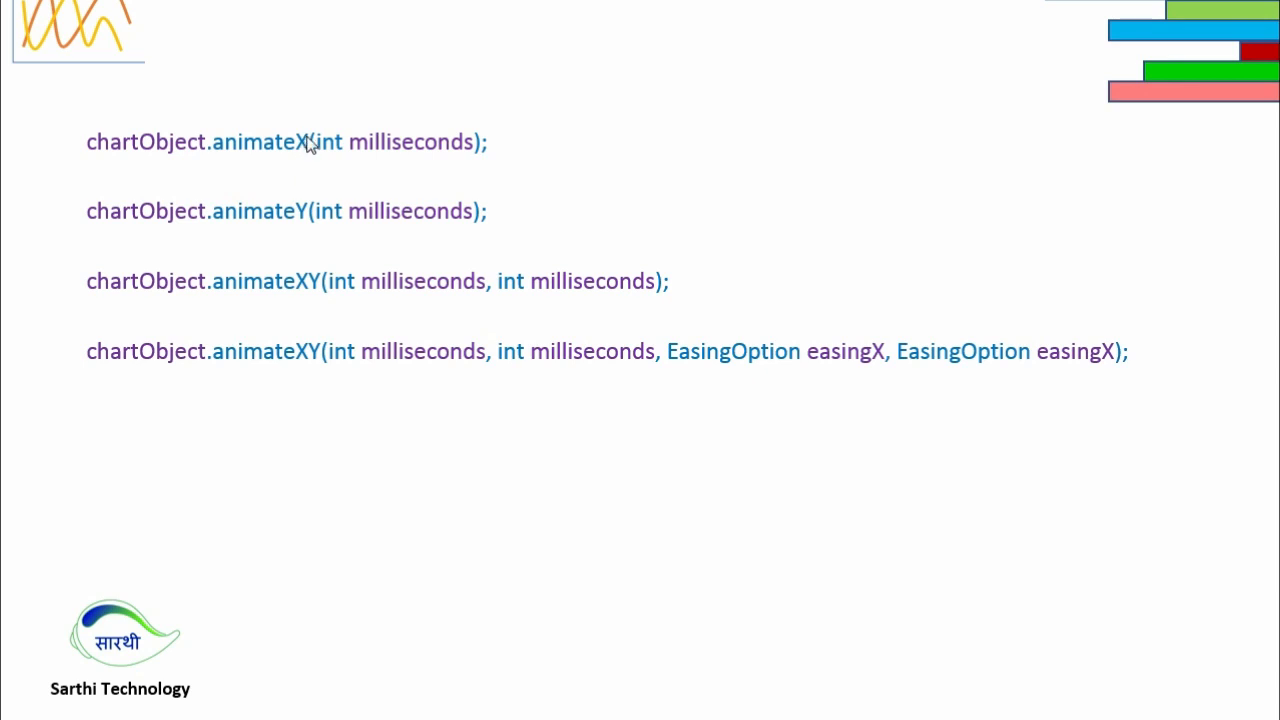
pyautogui.moveTo(338, 161)
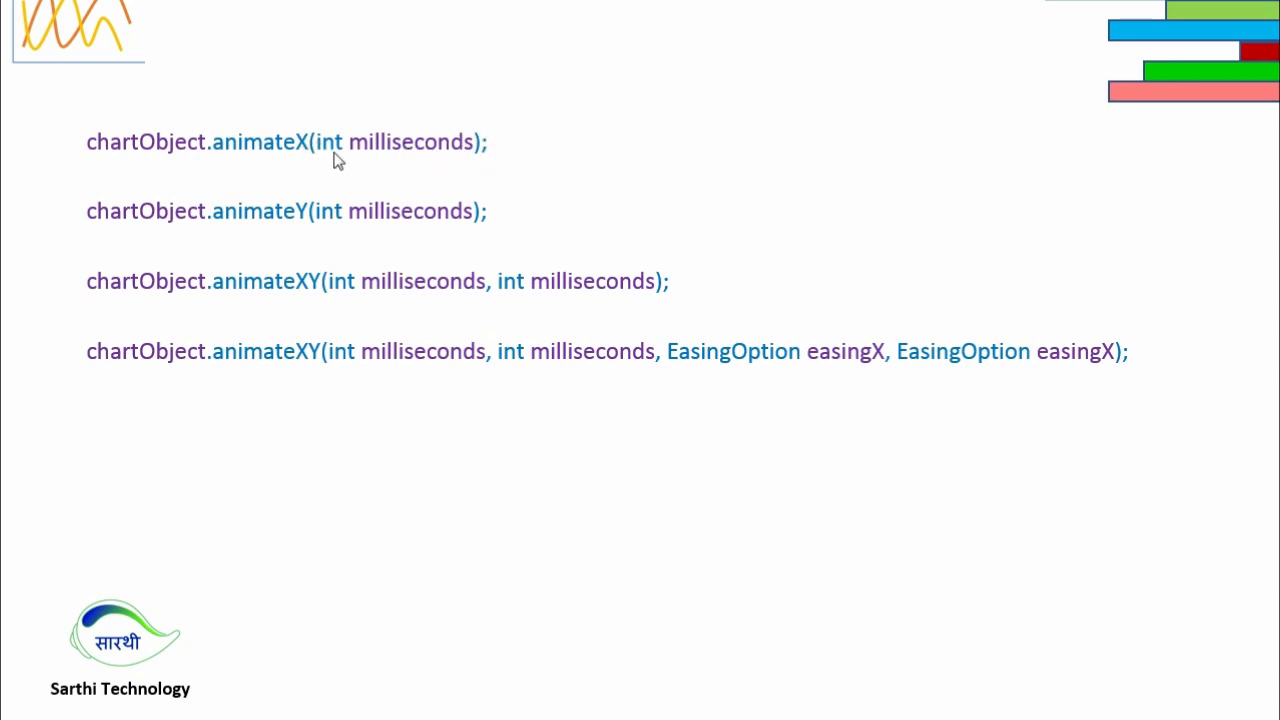
pyautogui.moveTo(423, 156)
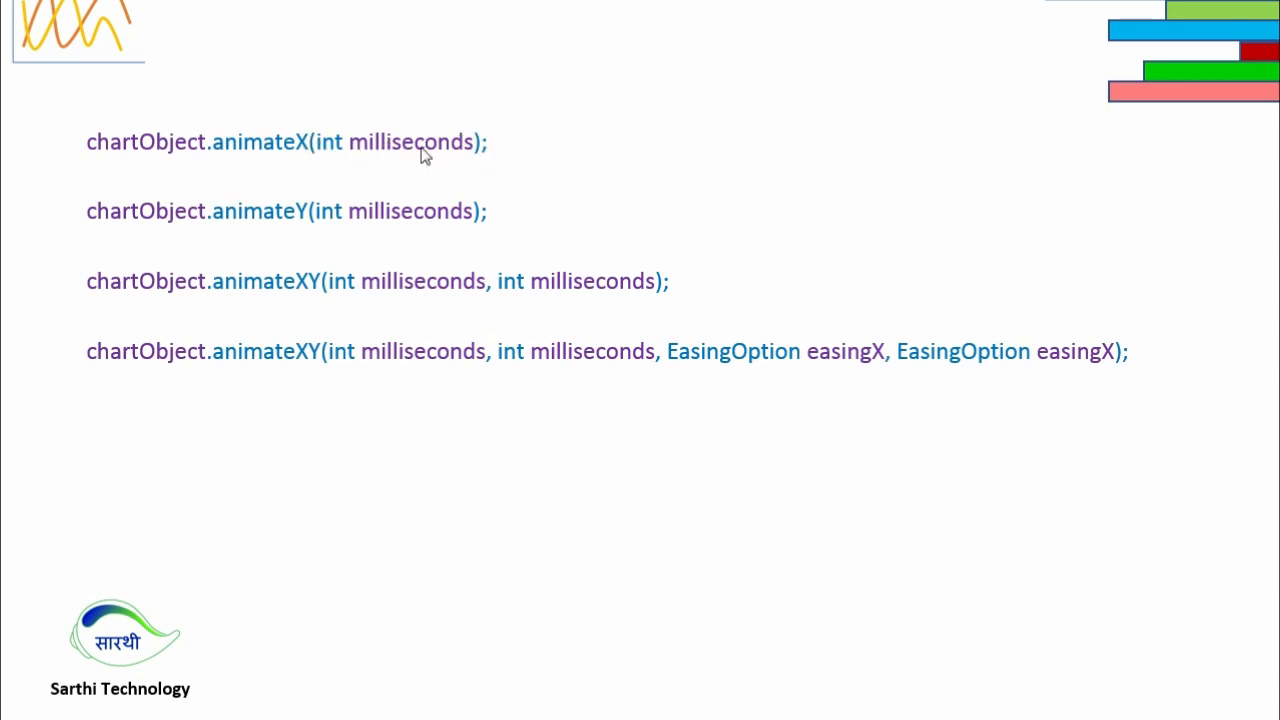
pyautogui.moveTo(320, 165)
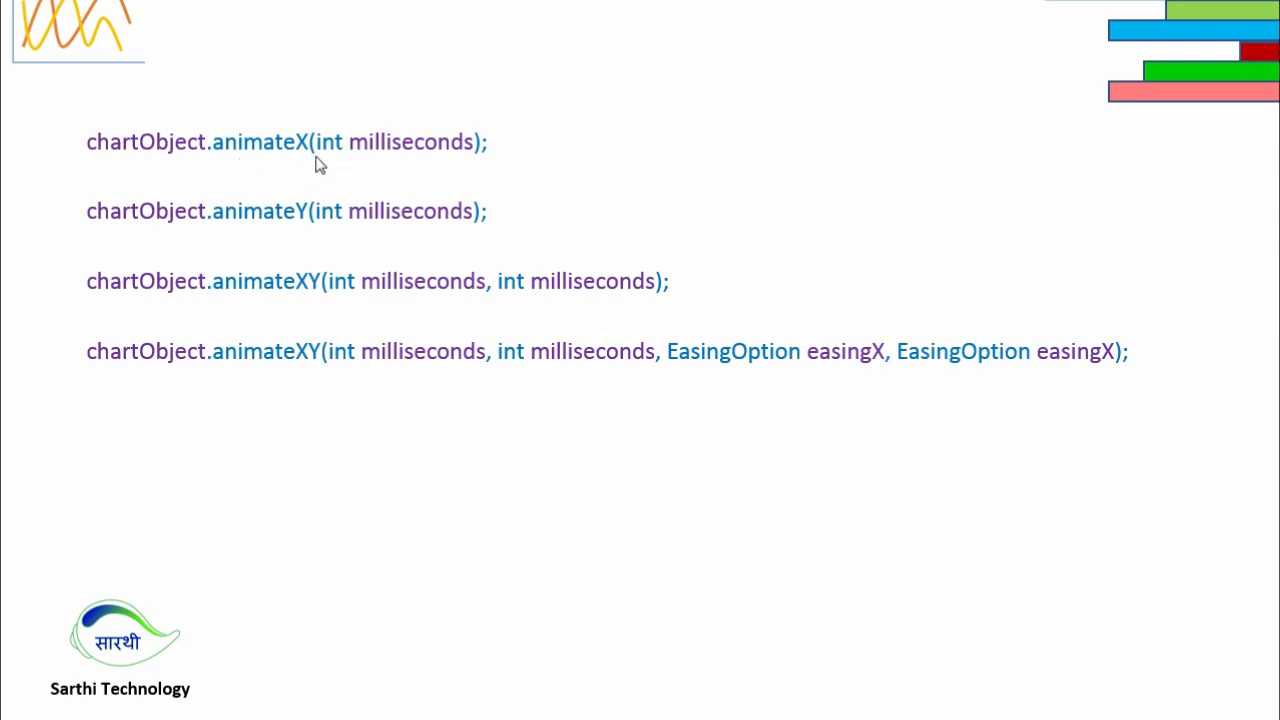
pyautogui.moveTo(294, 160)
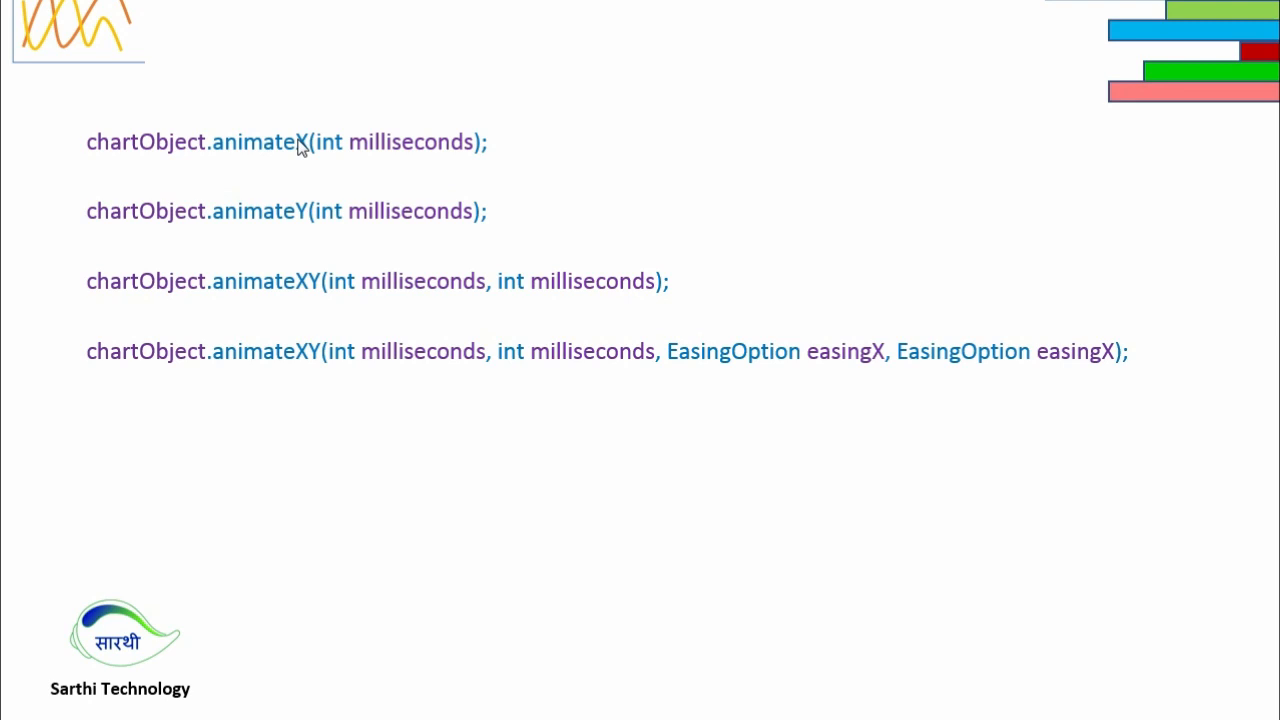
pyautogui.moveTo(120, 225)
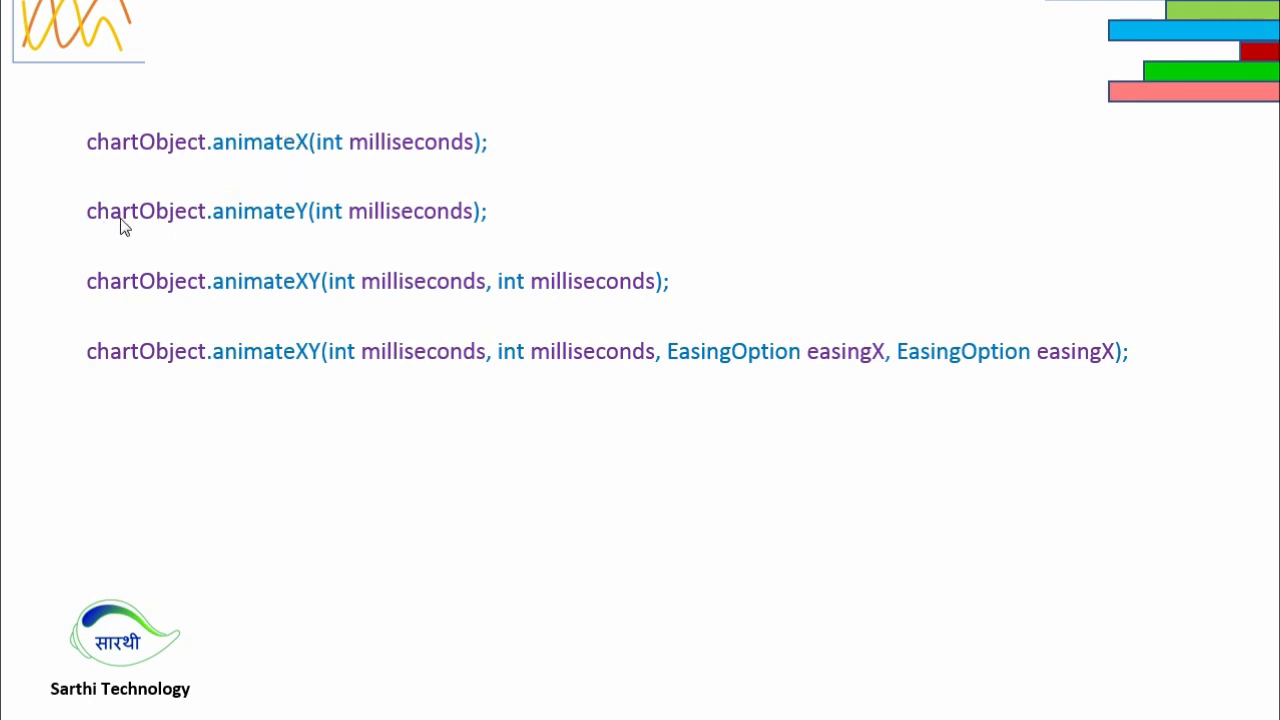
pyautogui.moveTo(245, 220)
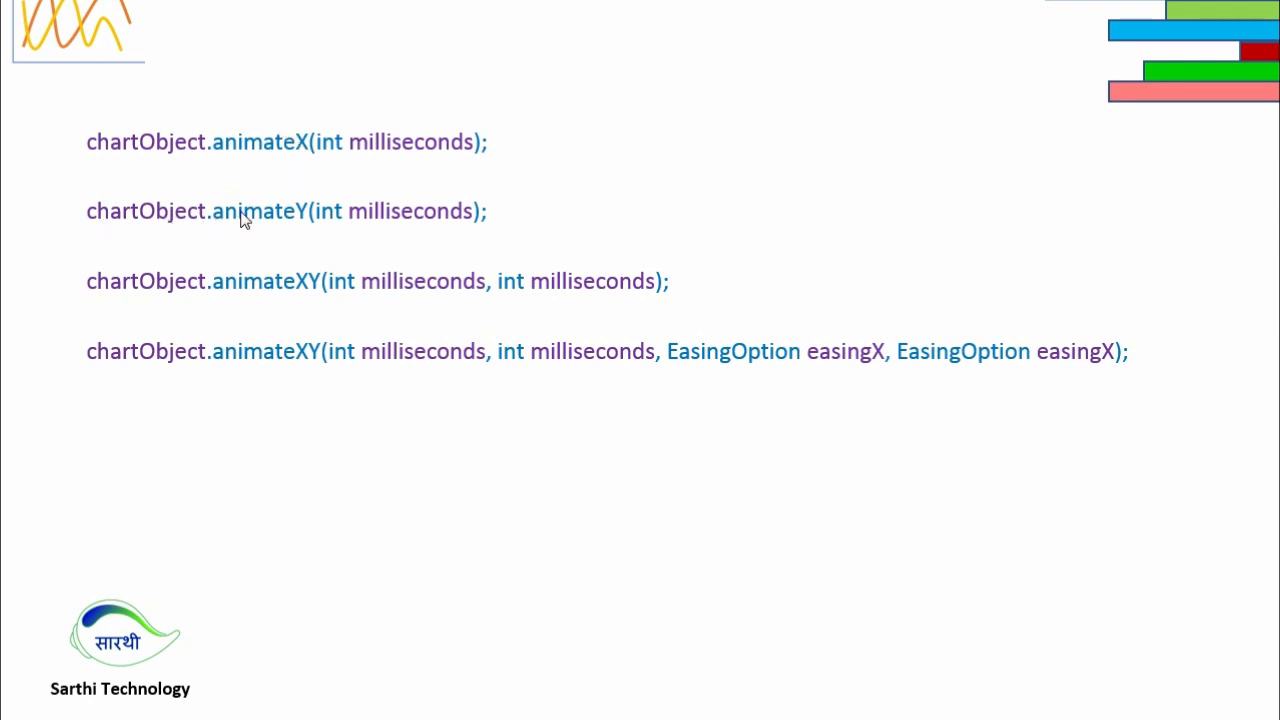
pyautogui.moveTo(393, 226)
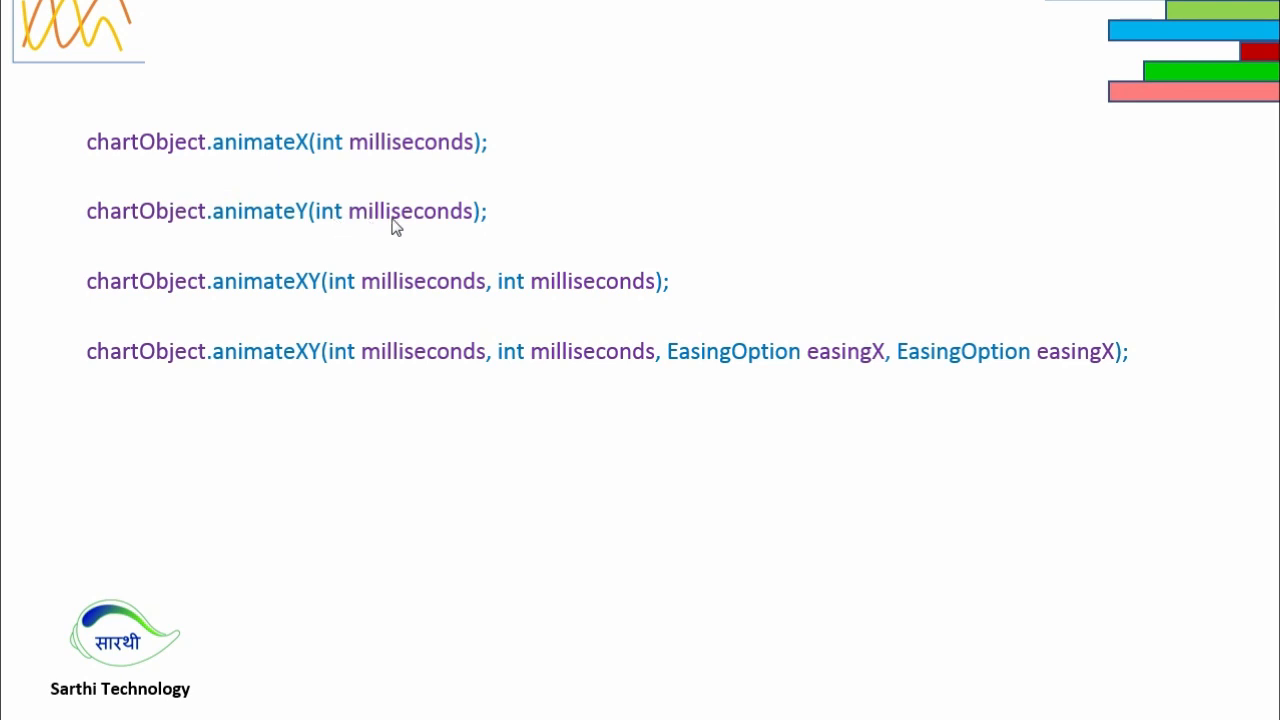
pyautogui.moveTo(405, 228)
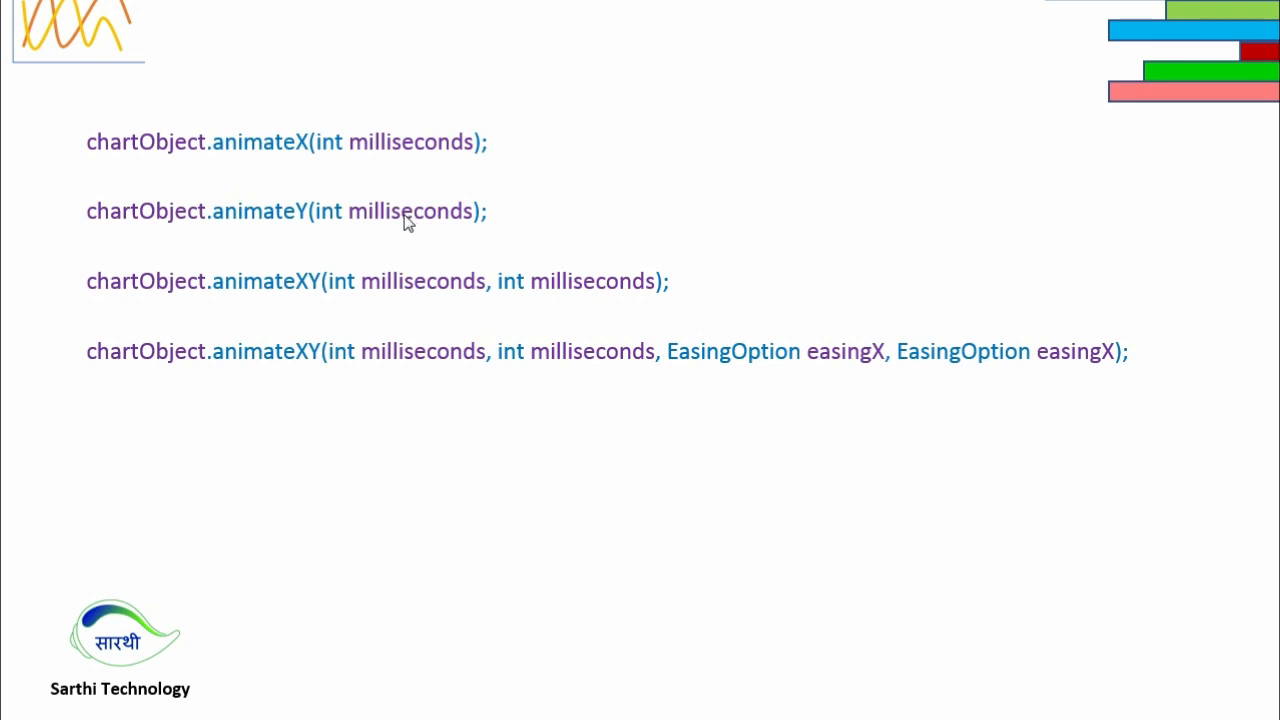
pyautogui.moveTo(400, 227)
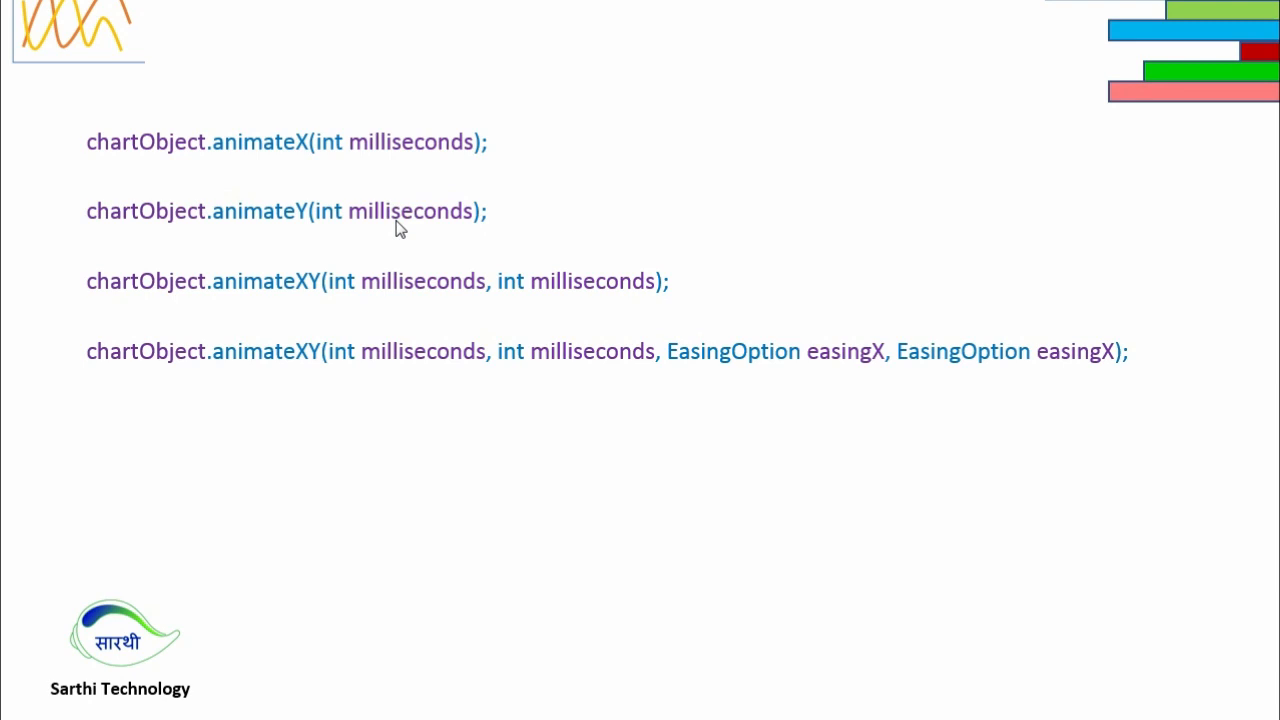
pyautogui.moveTo(238, 292)
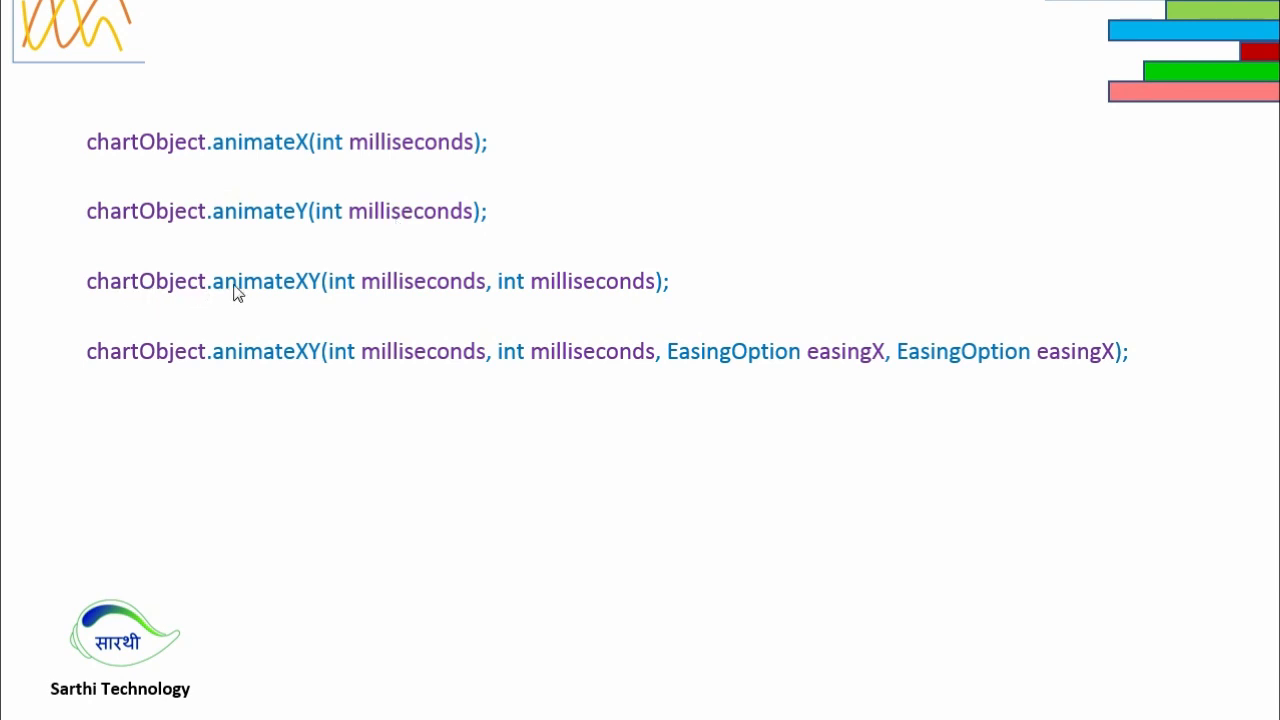
pyautogui.moveTo(386, 315)
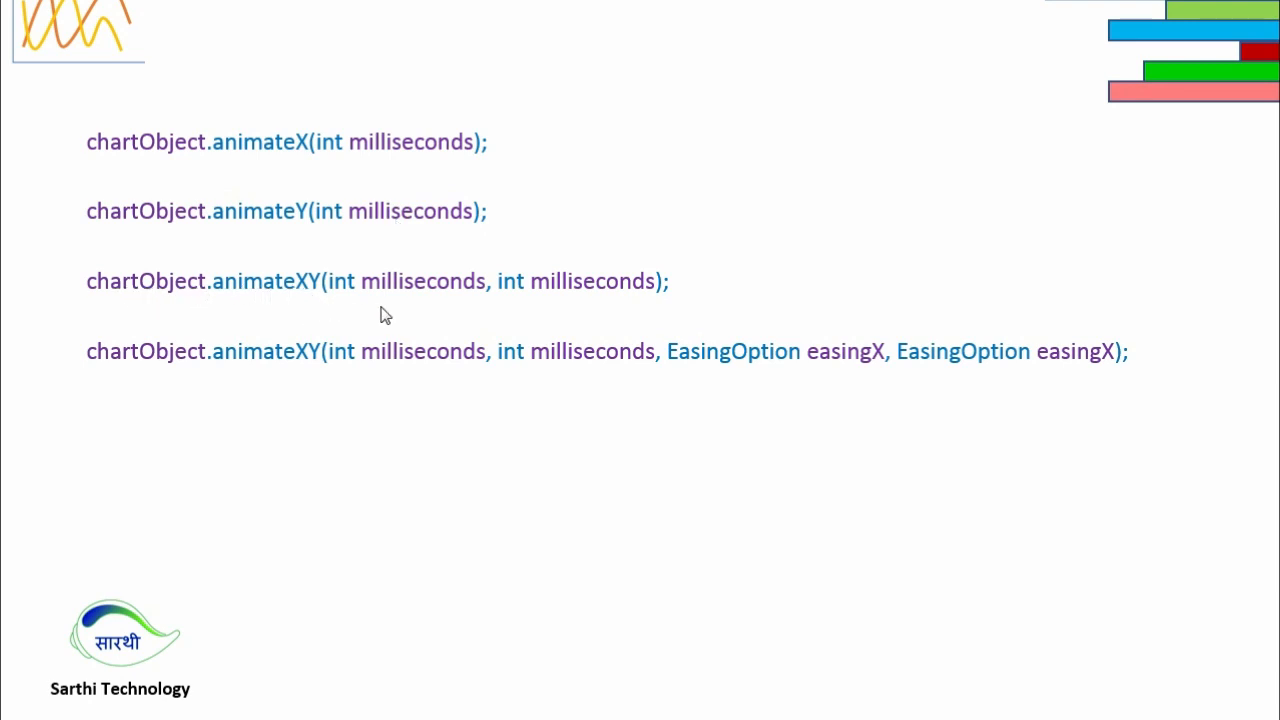
pyautogui.moveTo(378, 299)
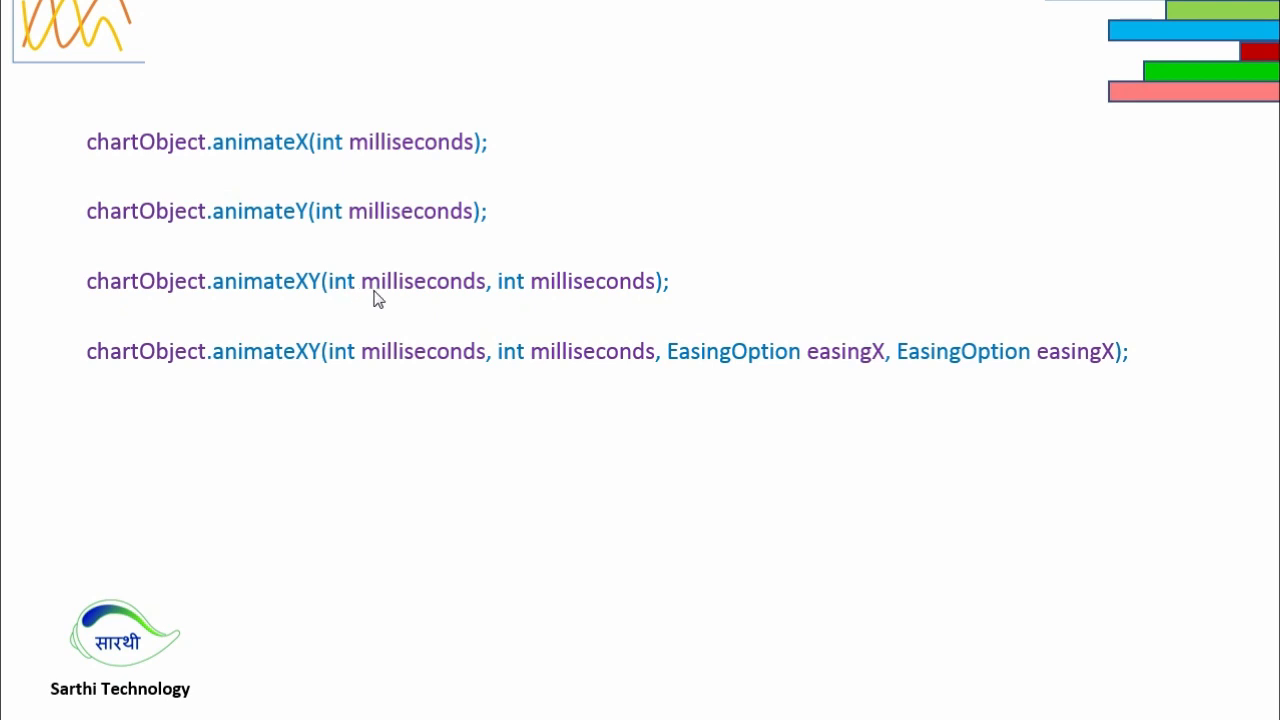
pyautogui.moveTo(513, 295)
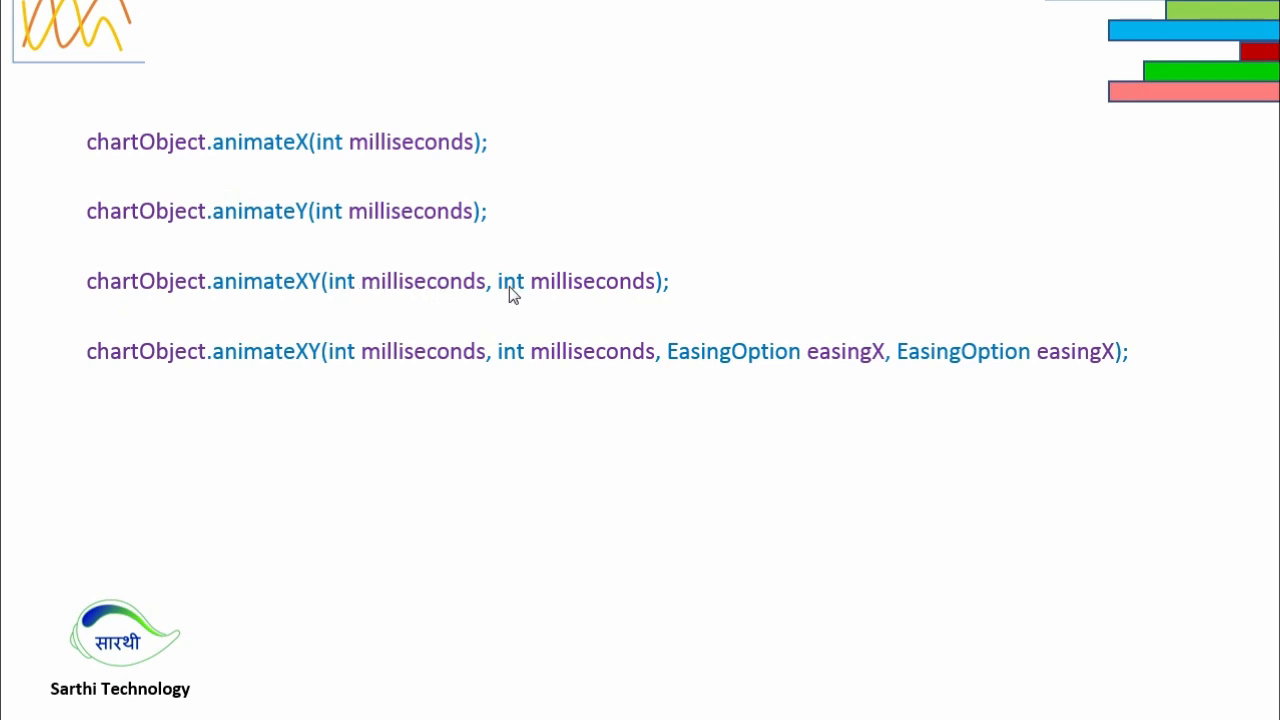
pyautogui.moveTo(623, 296)
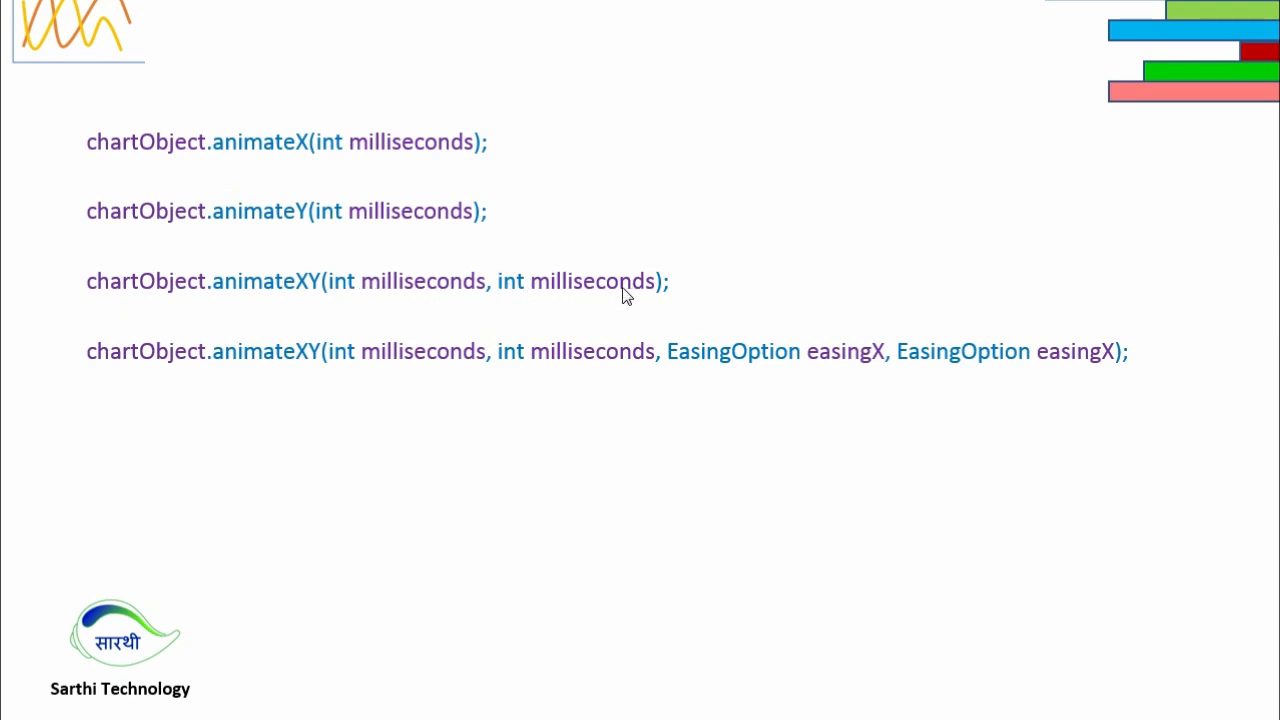
pyautogui.moveTo(203, 362)
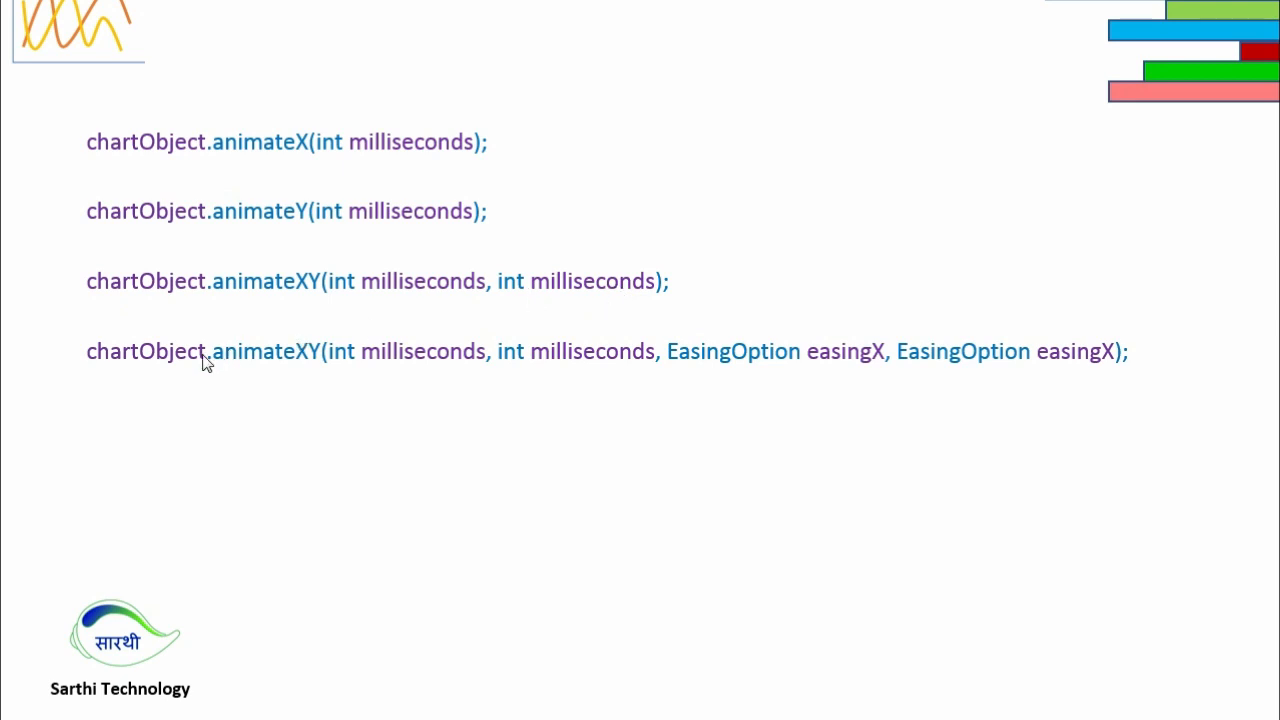
pyautogui.moveTo(158, 372)
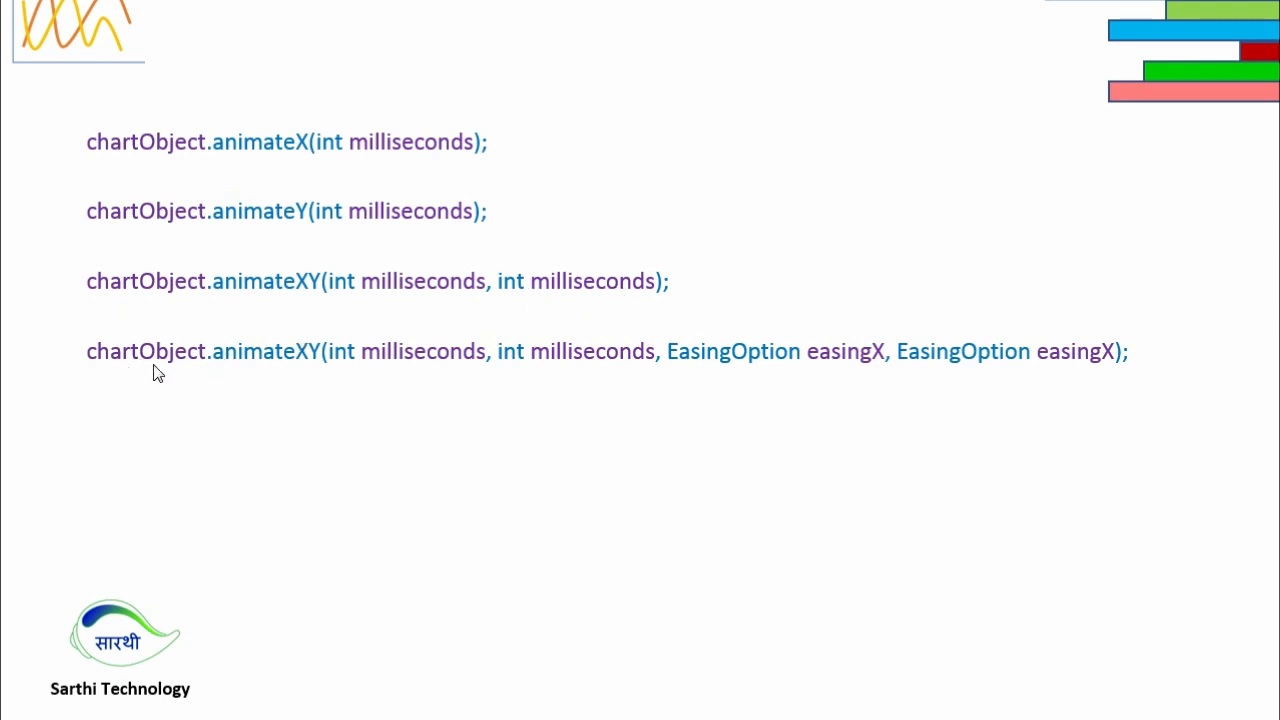
pyautogui.moveTo(341, 378)
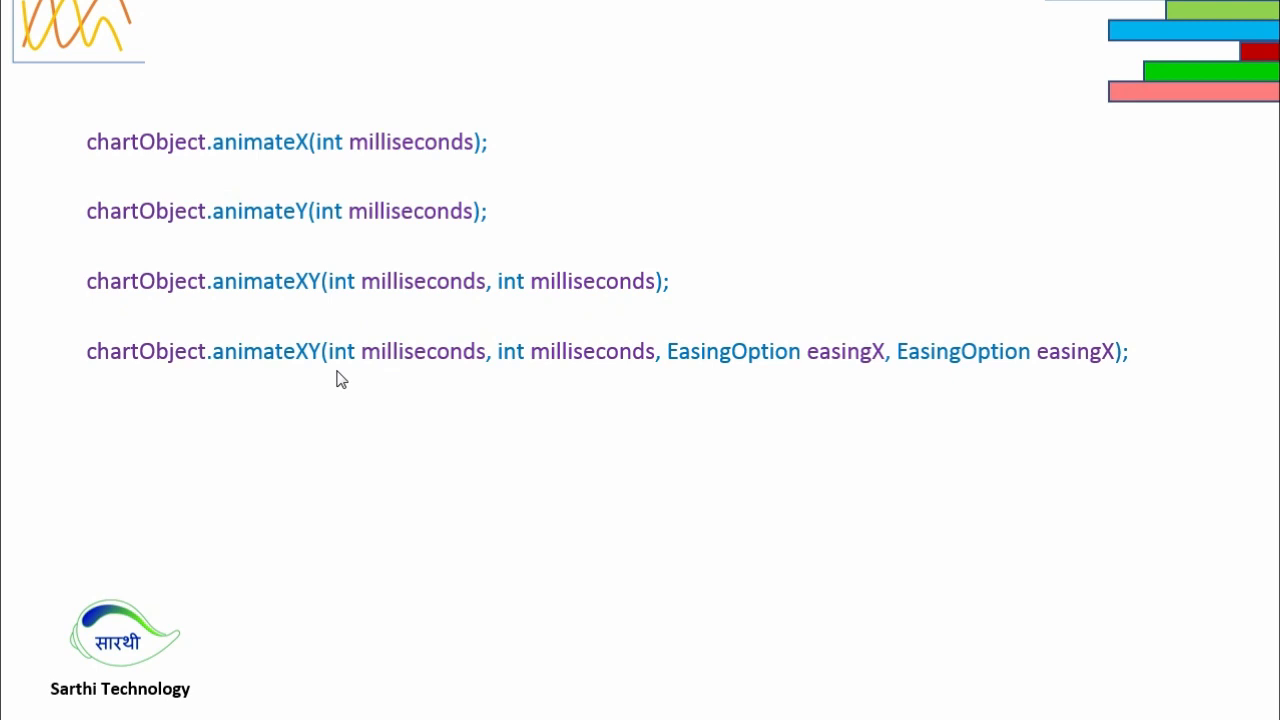
pyautogui.moveTo(352, 388)
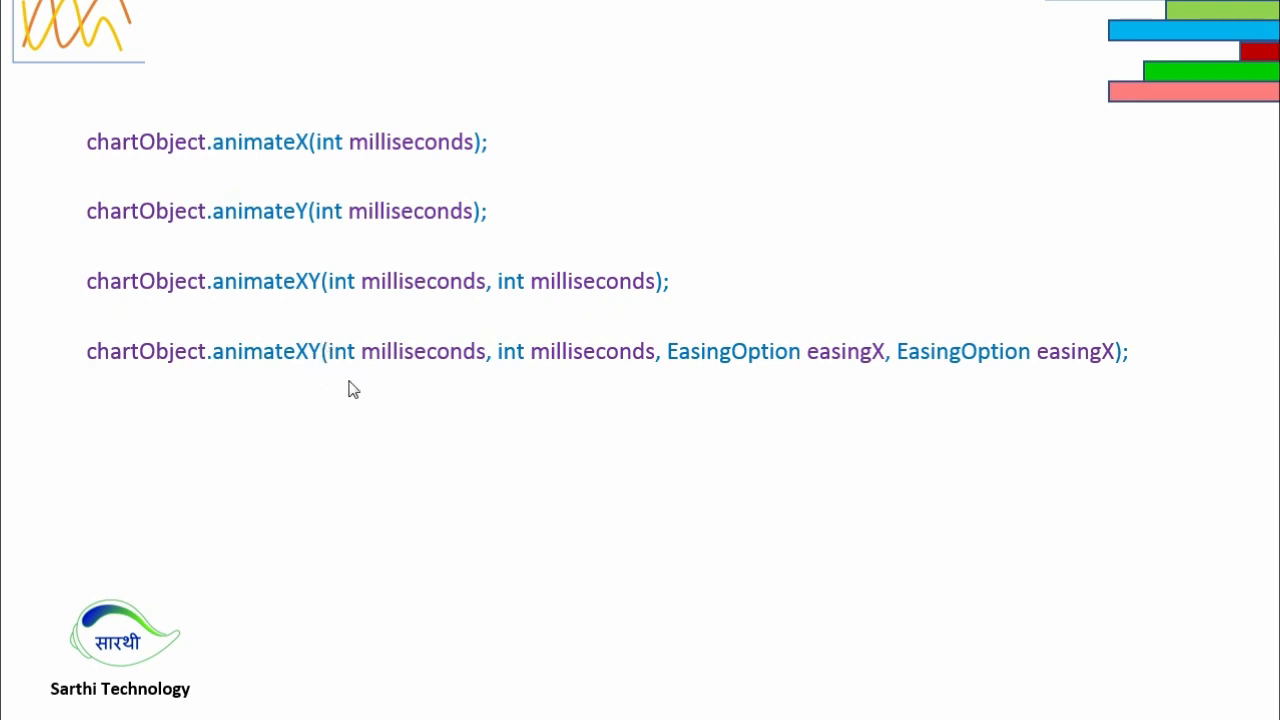
pyautogui.moveTo(372, 377)
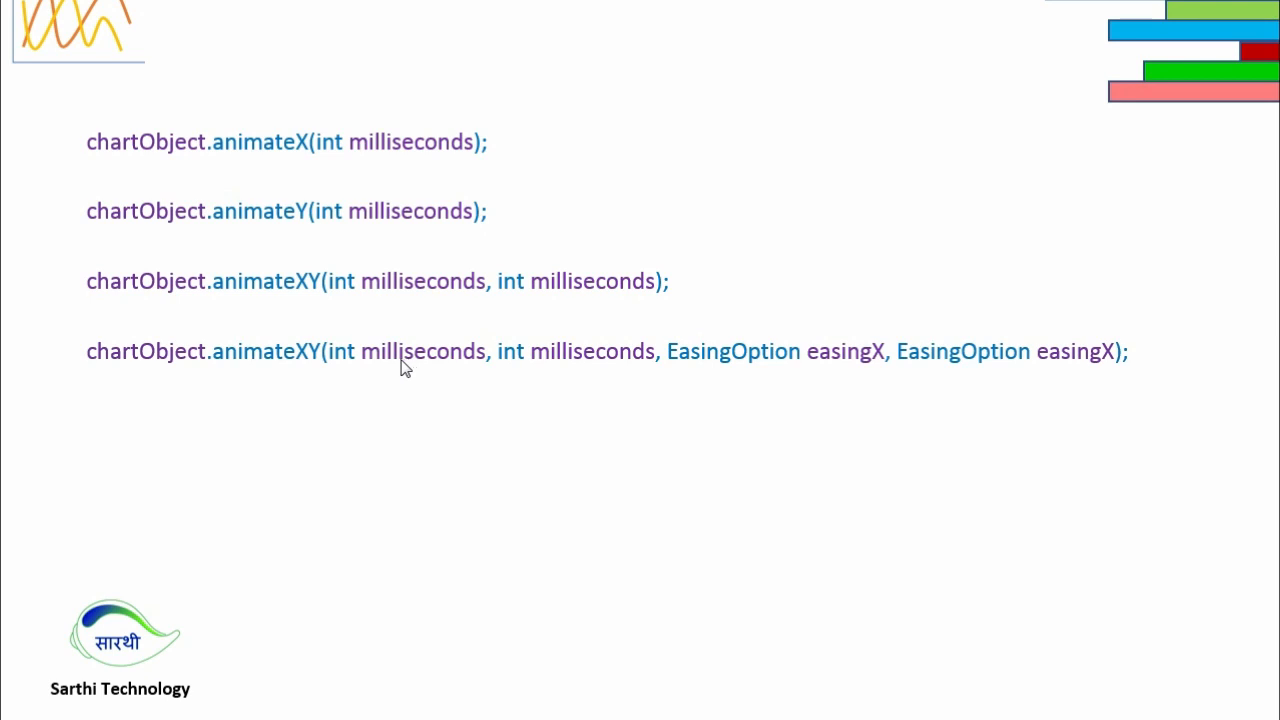
pyautogui.moveTo(538, 370)
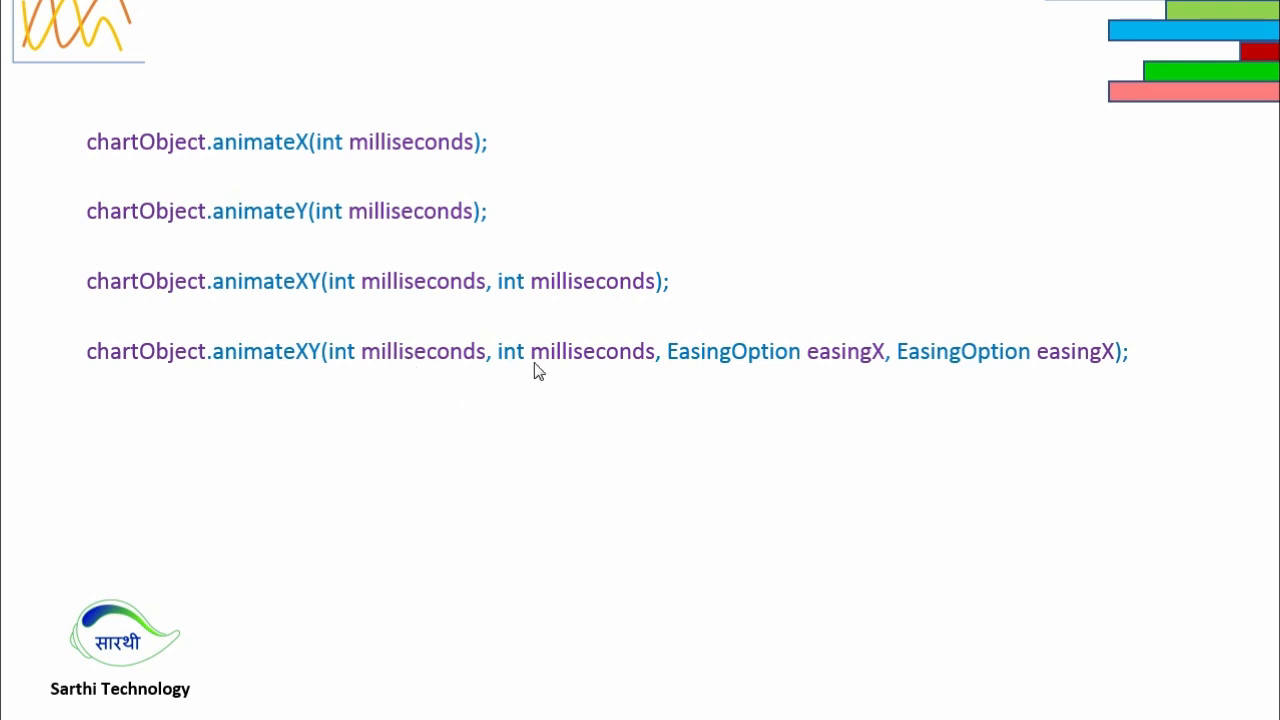
pyautogui.moveTo(545, 368)
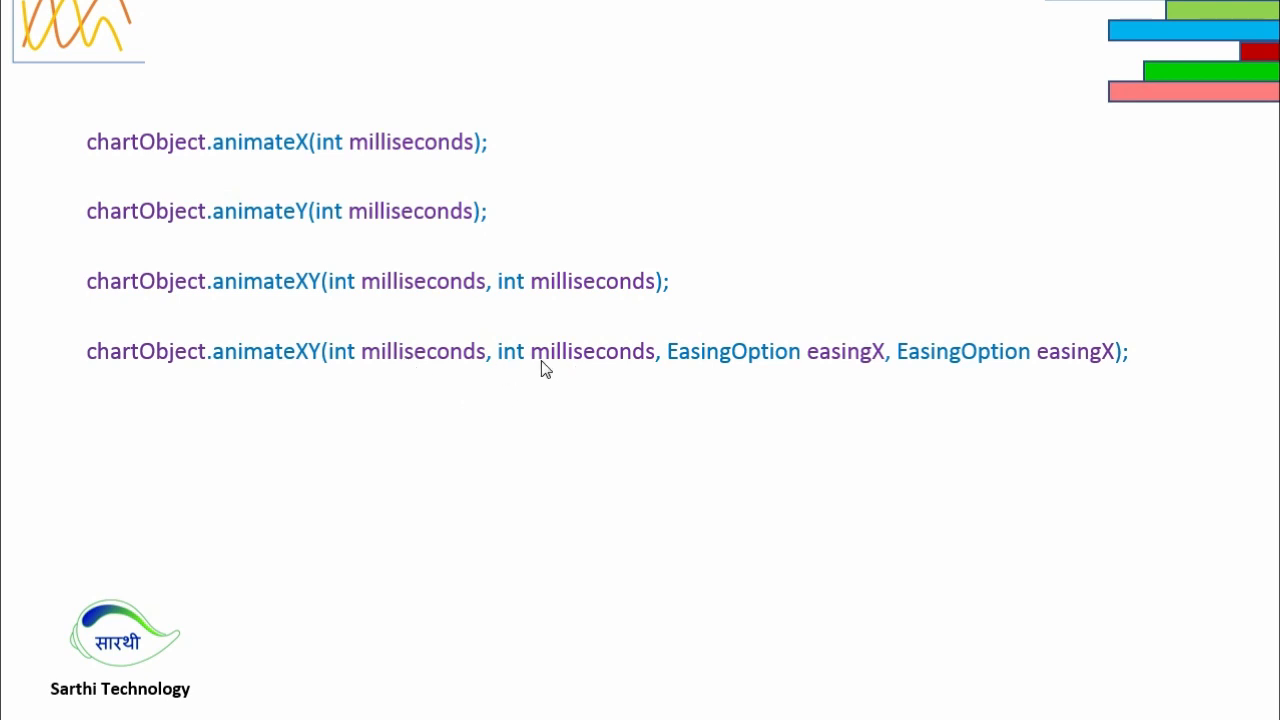
pyautogui.moveTo(735, 386)
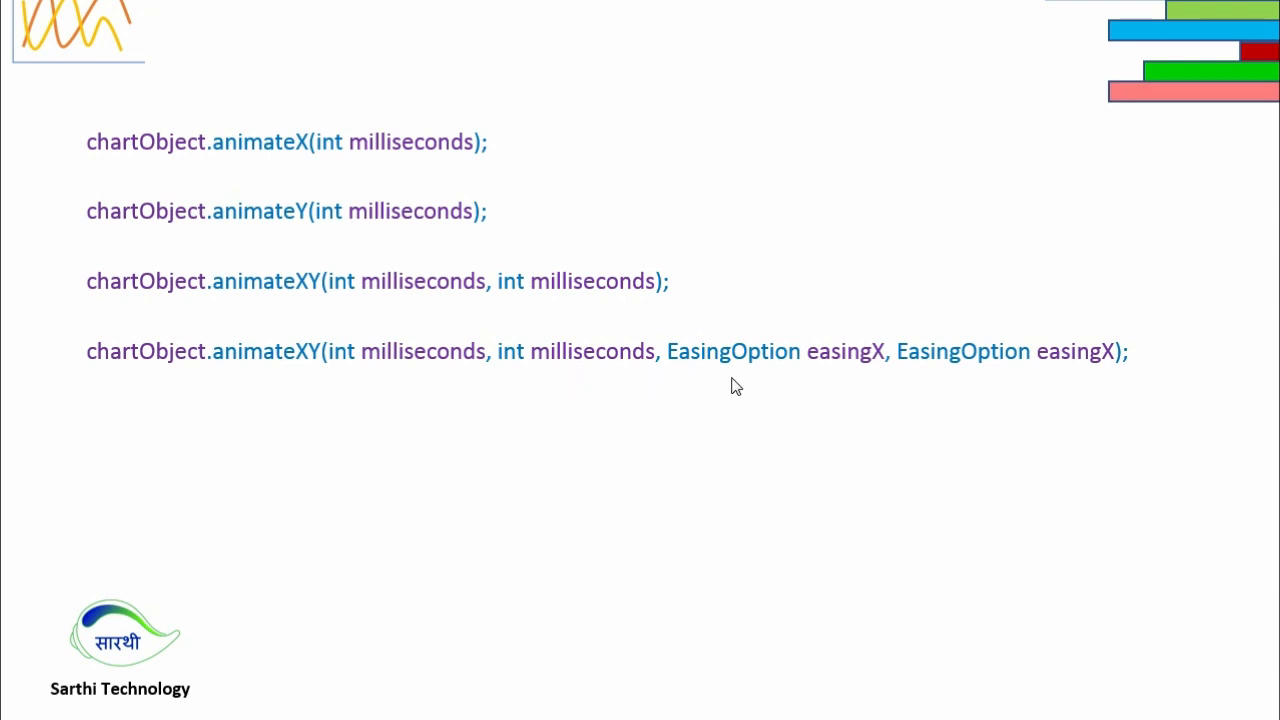
pyautogui.moveTo(723, 369)
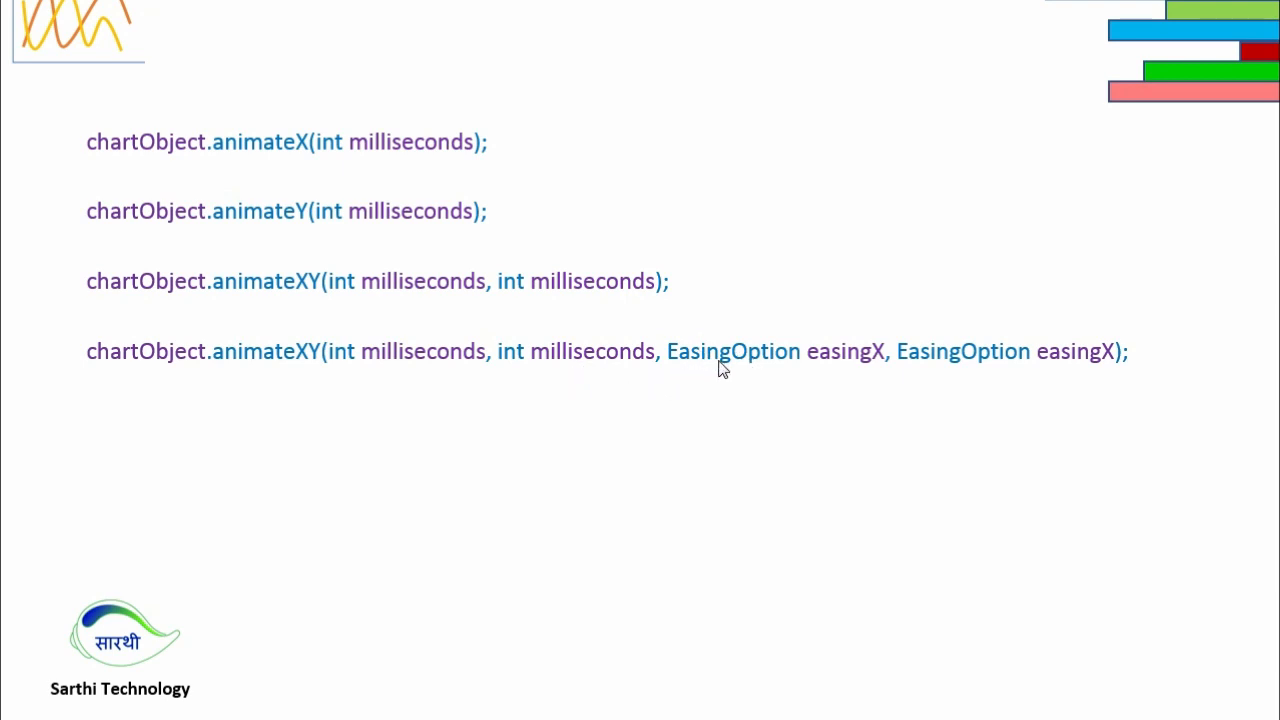
pyautogui.moveTo(753, 368)
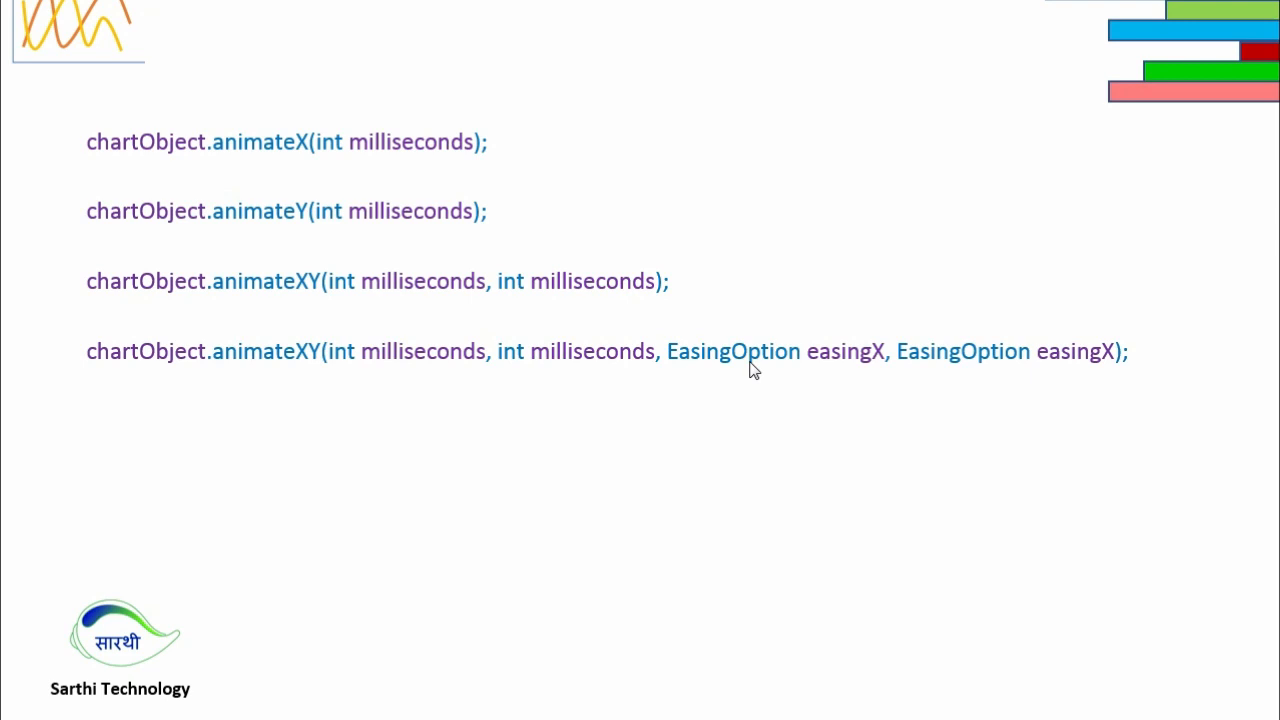
pyautogui.moveTo(830, 368)
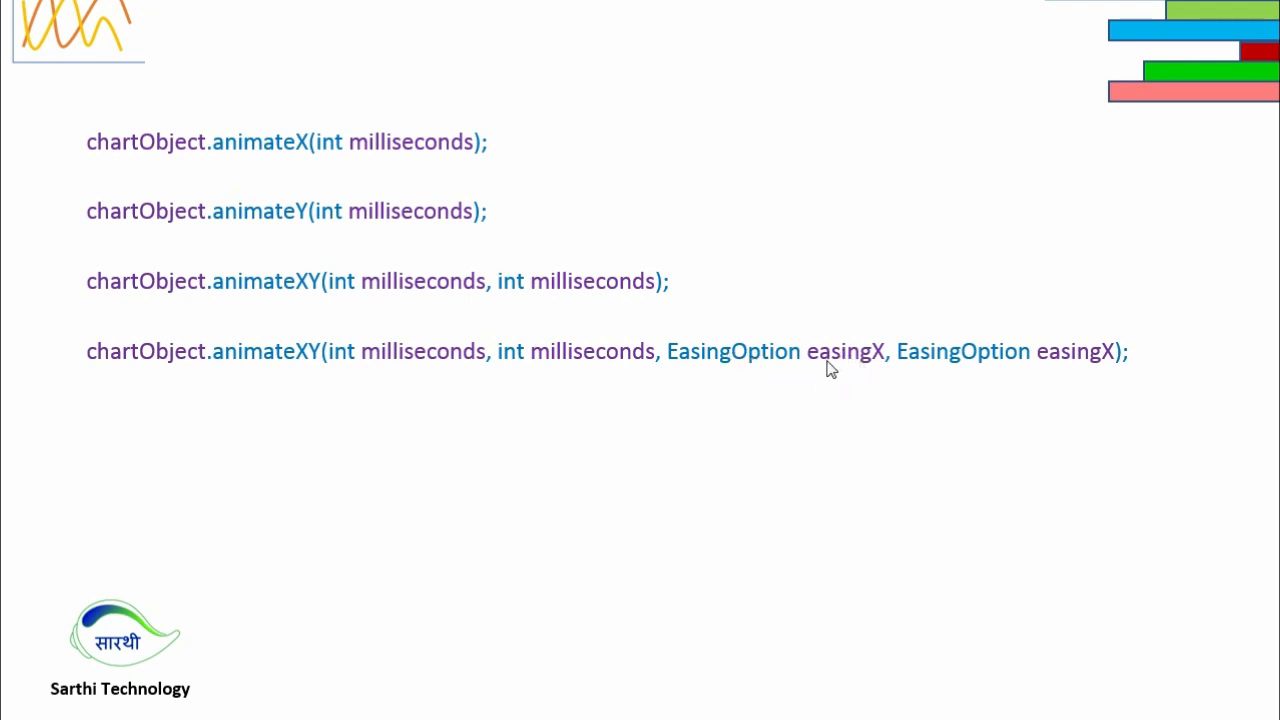
pyautogui.moveTo(968, 356)
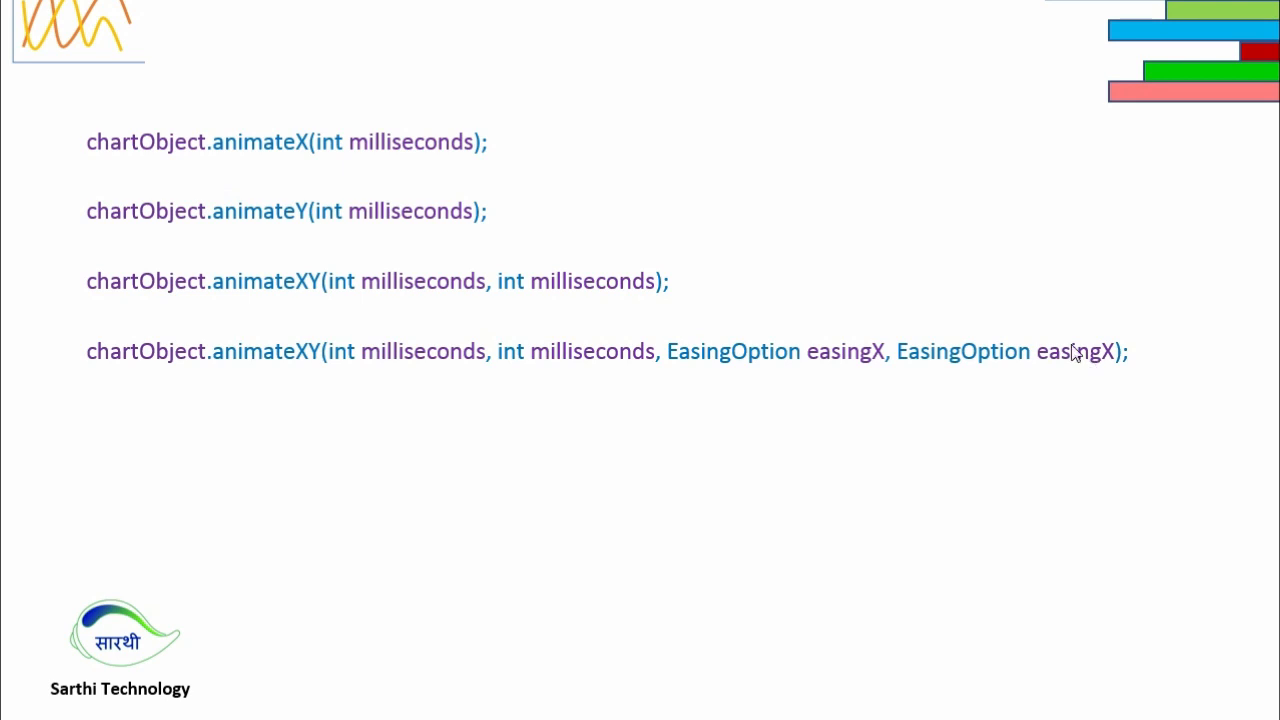
pyautogui.moveTo(1110, 355)
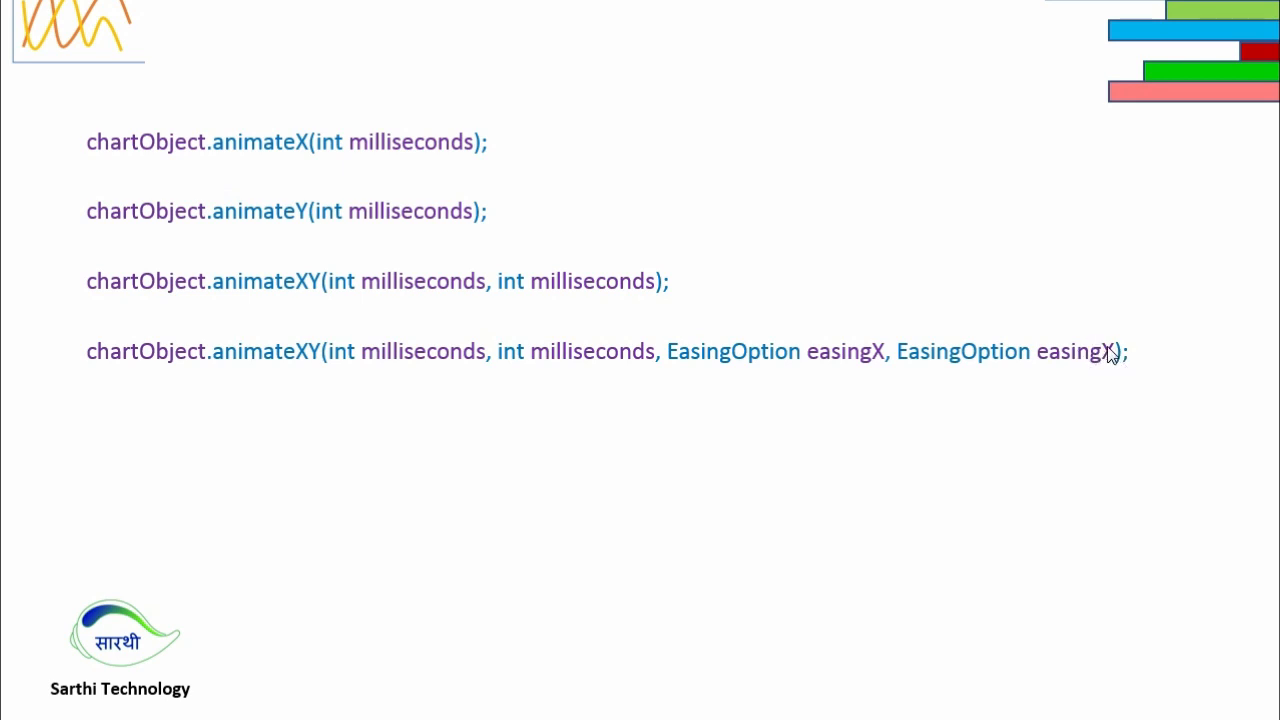
pyautogui.moveTo(1098, 362)
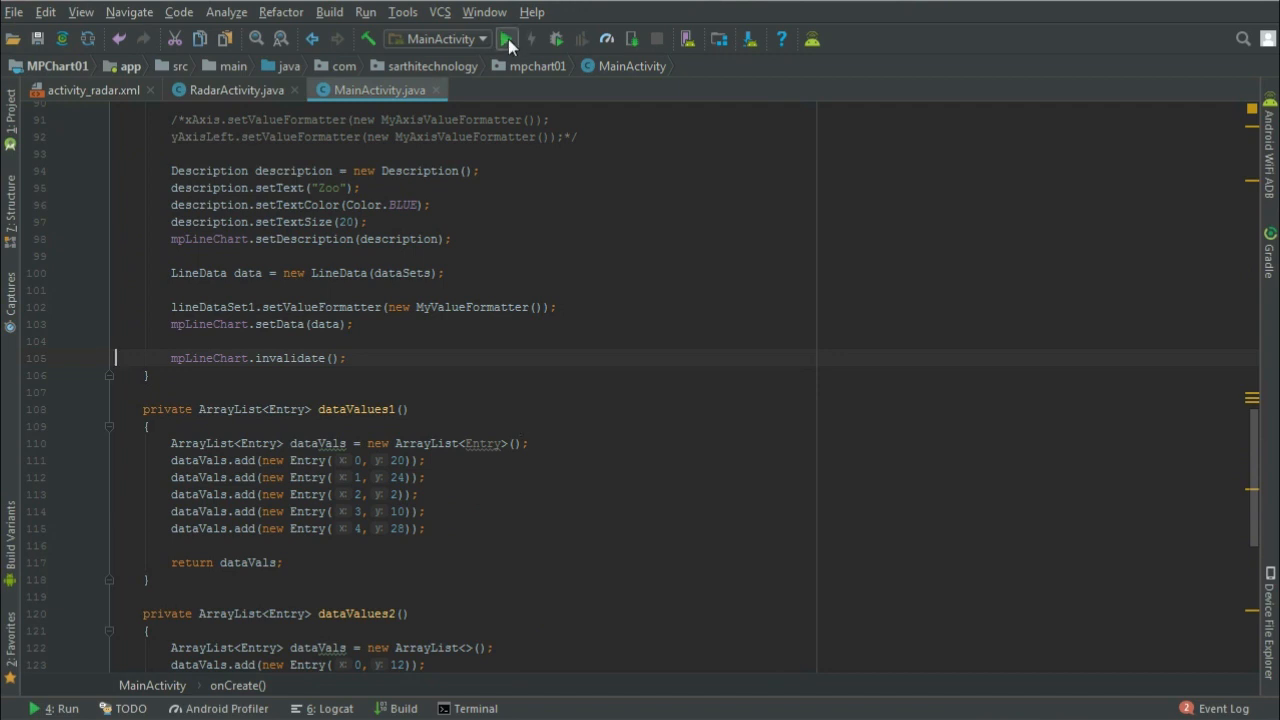
# - Run the MPChart01 app on the phone to view the unanimated Zoo line chart
pyautogui.click(506, 39)
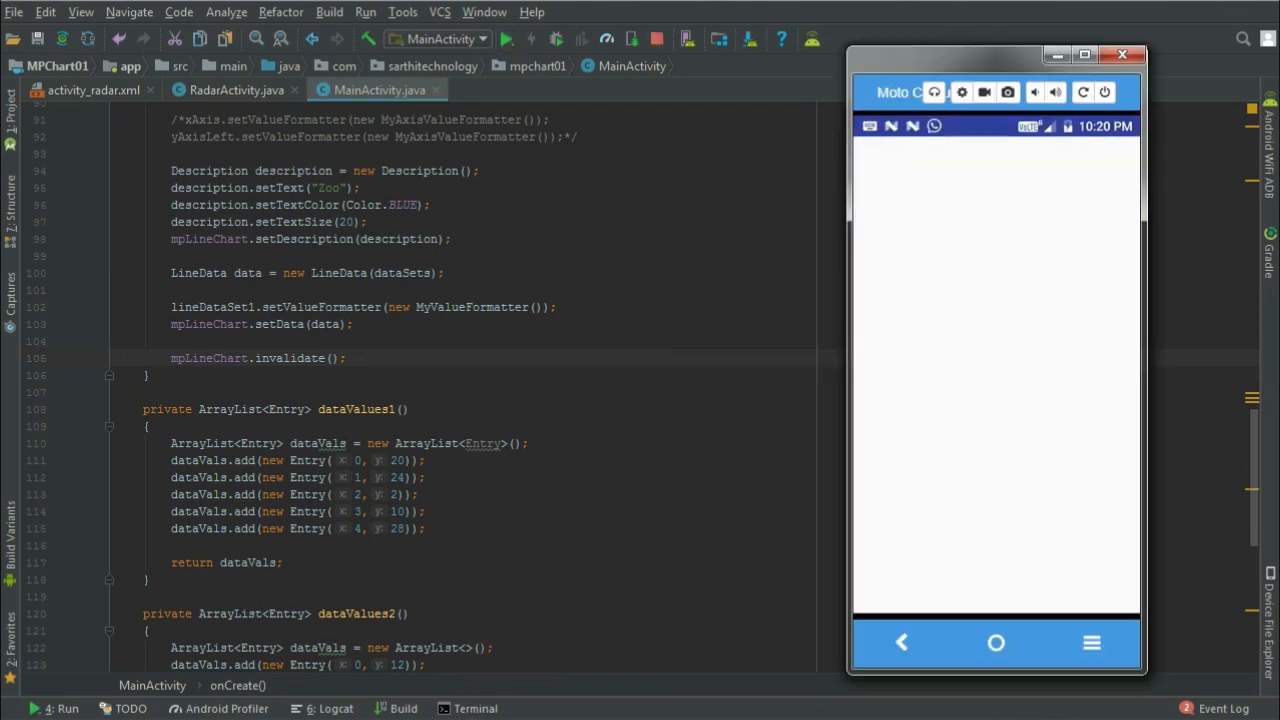
pyautogui.click(506, 39)
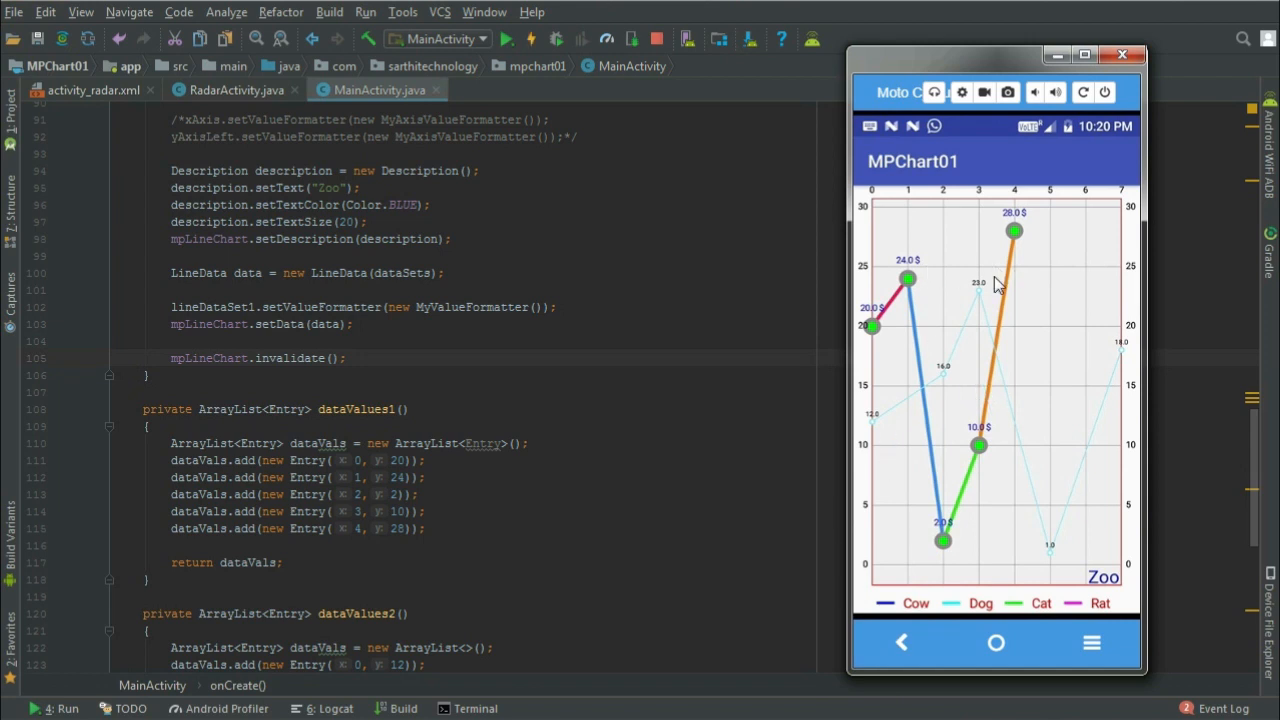
pyautogui.moveTo(985, 365)
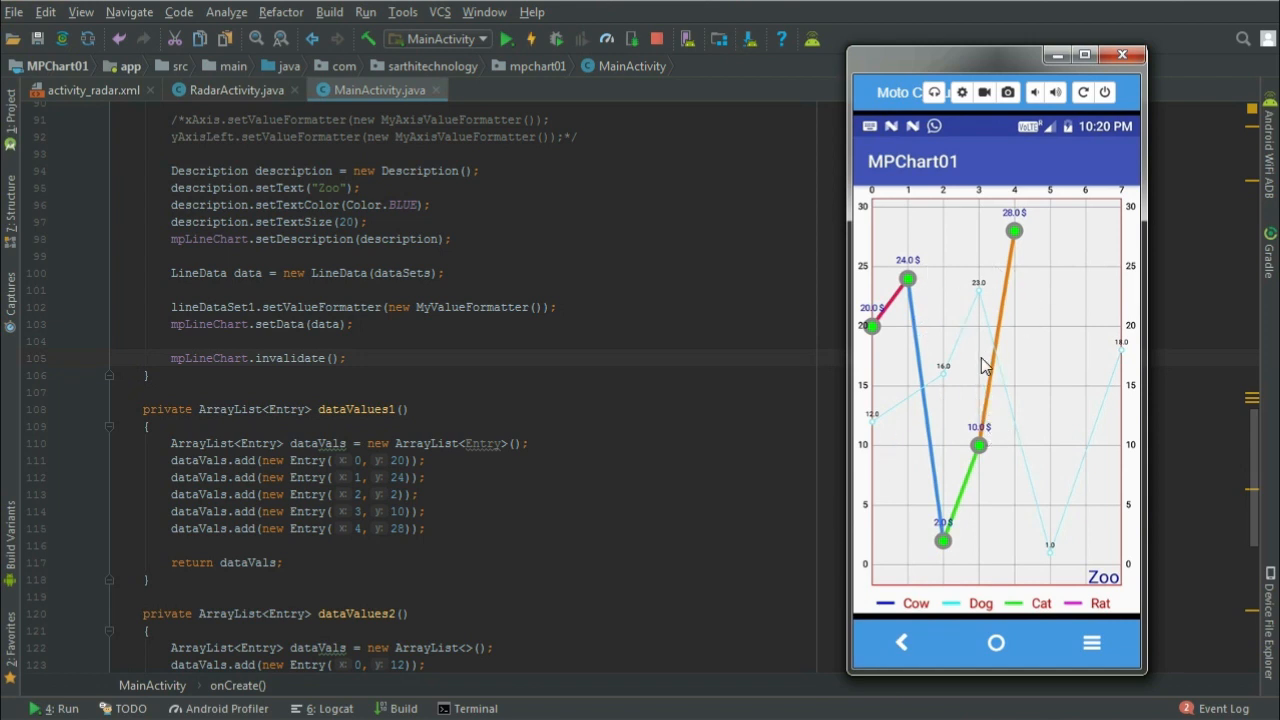
pyautogui.moveTo(1000, 408)
pyautogui.write('m')
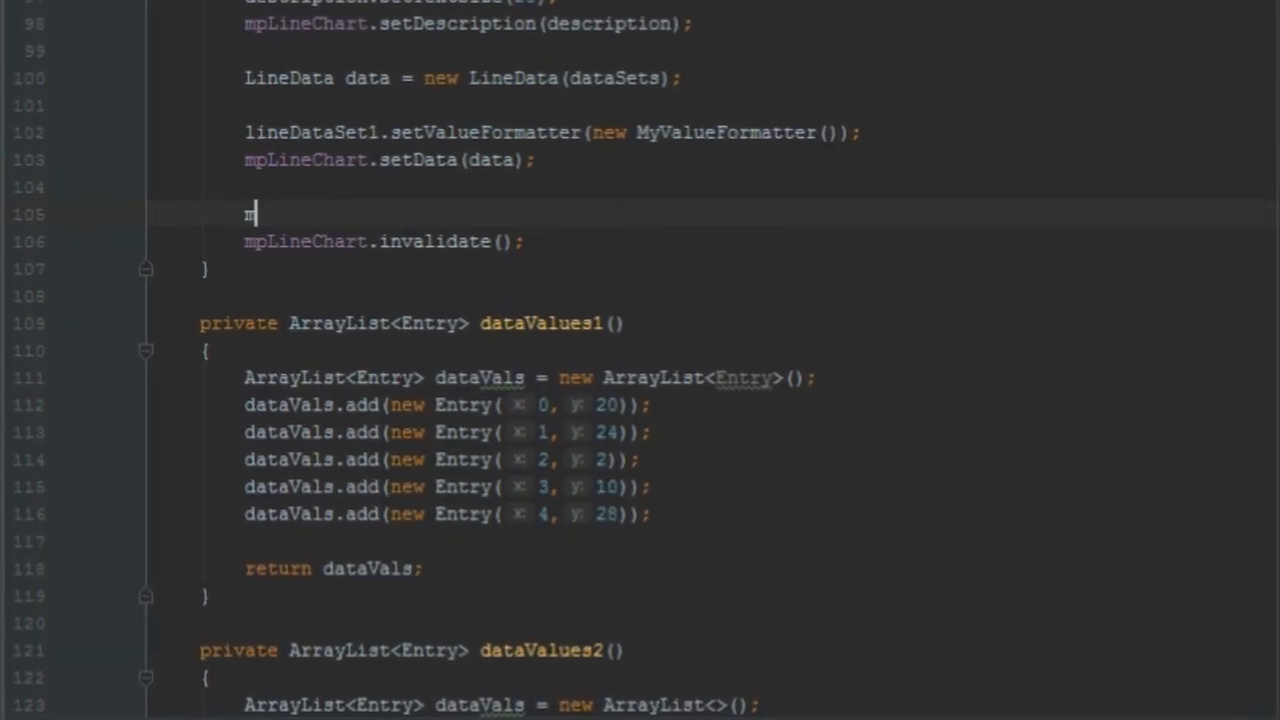
# - Add mpLineChart.animateX(3000), run it on the phone, then change the duration to 5000
pyautogui.write('pL')
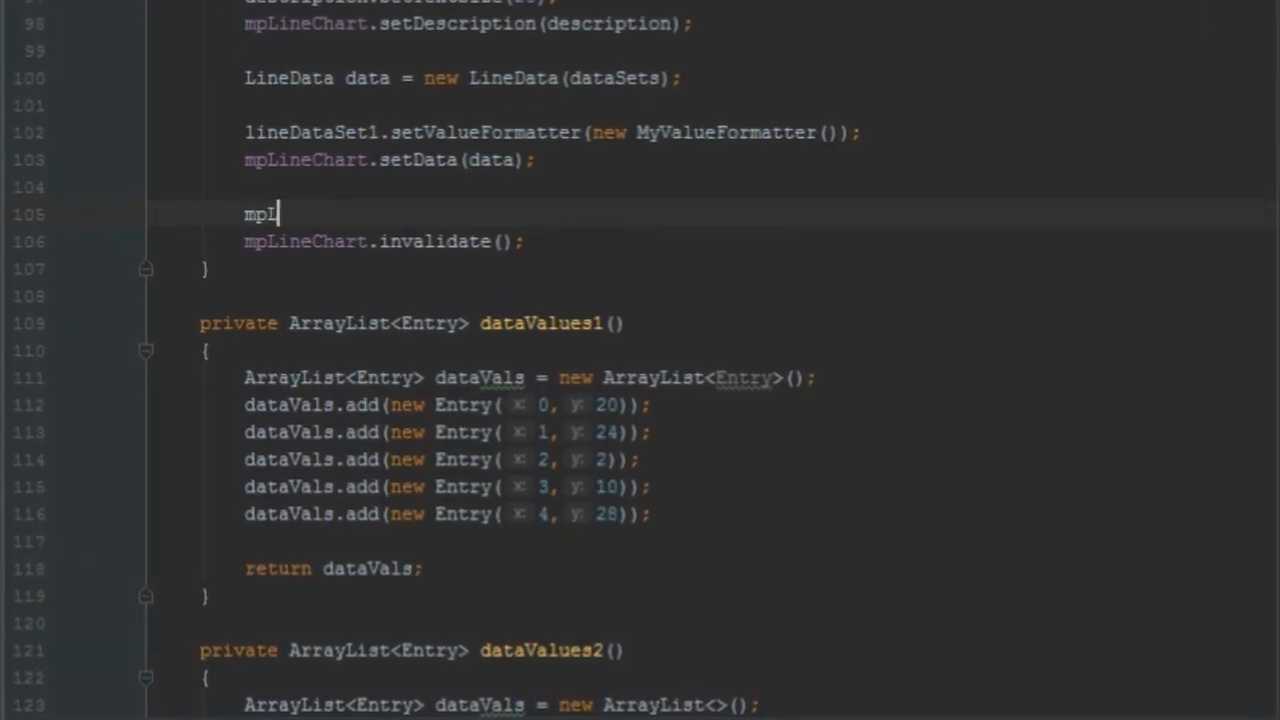
pyautogui.write('LineChart.')
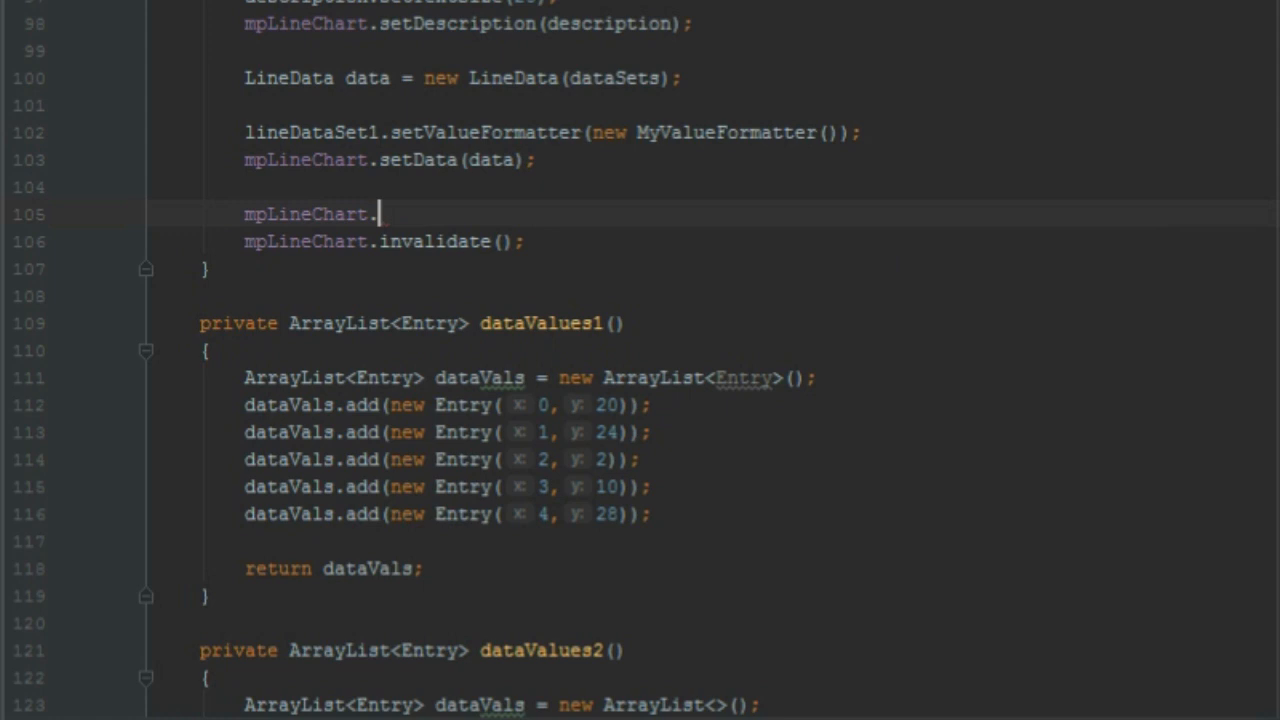
pyautogui.write('animateX(3000);')
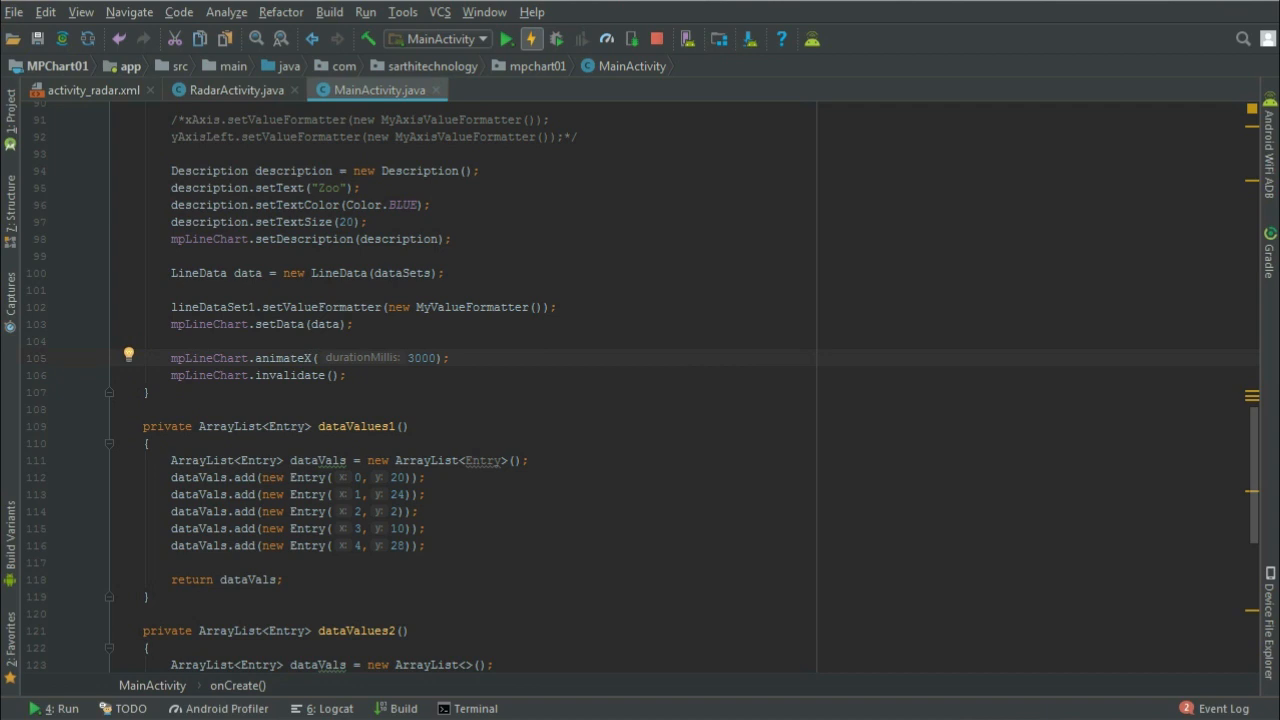
pyautogui.click(531, 39)
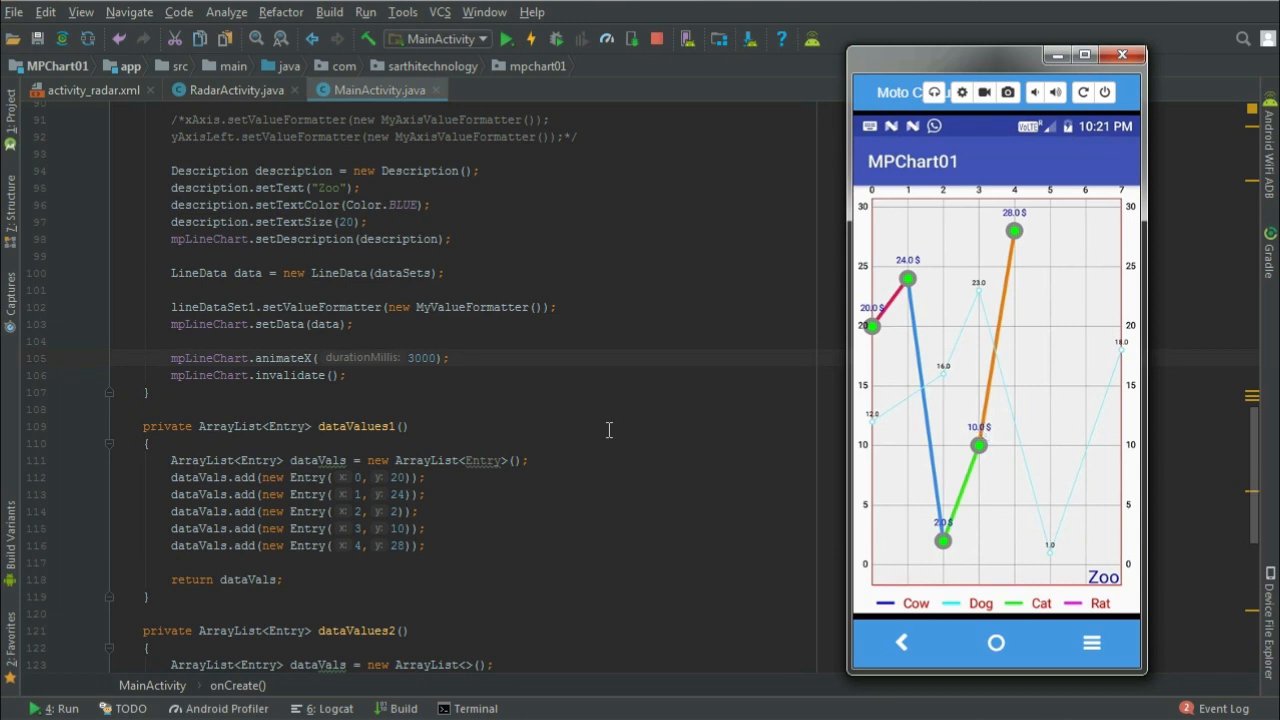
pyautogui.click(1121, 54)
pyautogui.write('5')
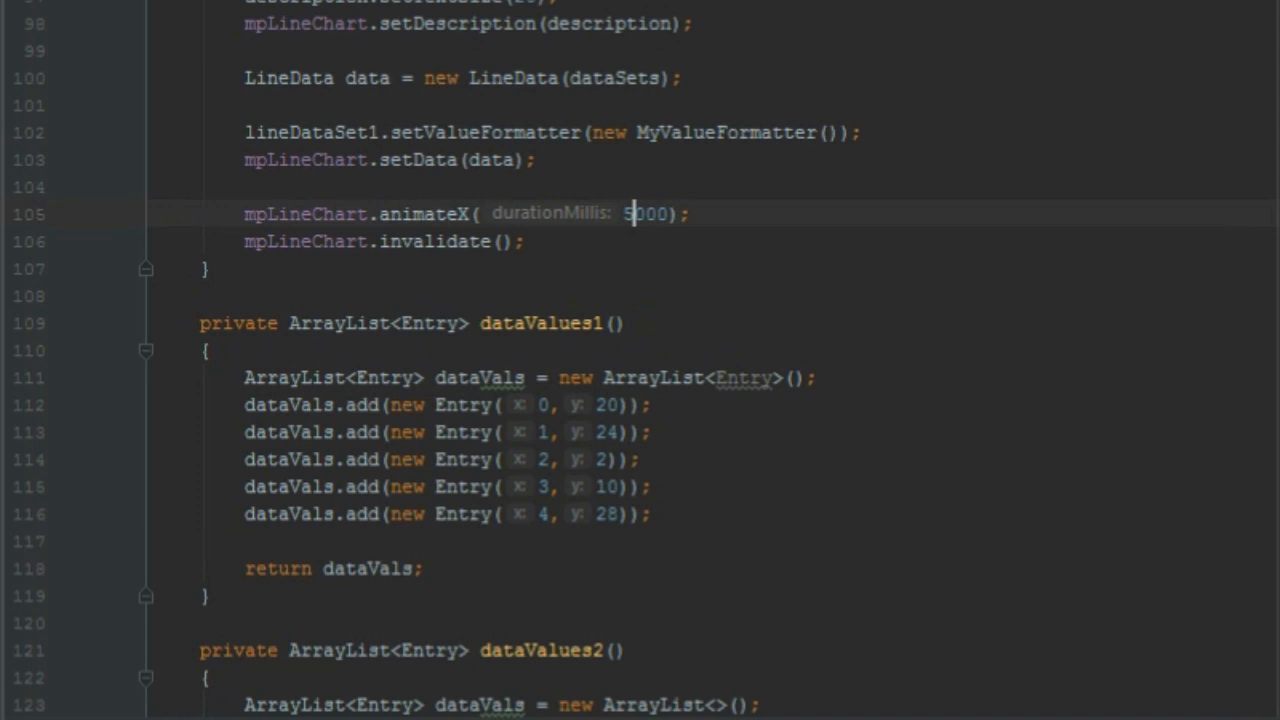
# - Change animateX to animateY, keeping the 5000 ms duration
pyautogui.scroll(3)
pyautogui.write('y')
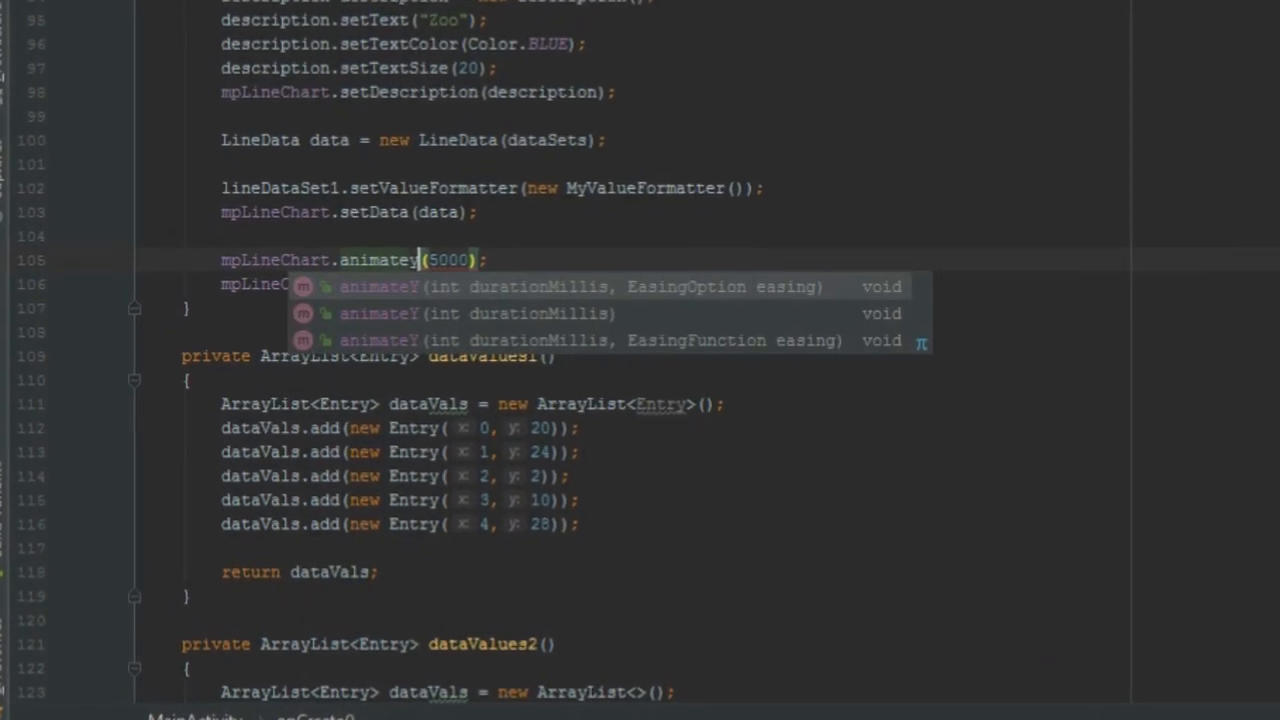
pyautogui.press('Backspace')
pyautogui.write('Y')
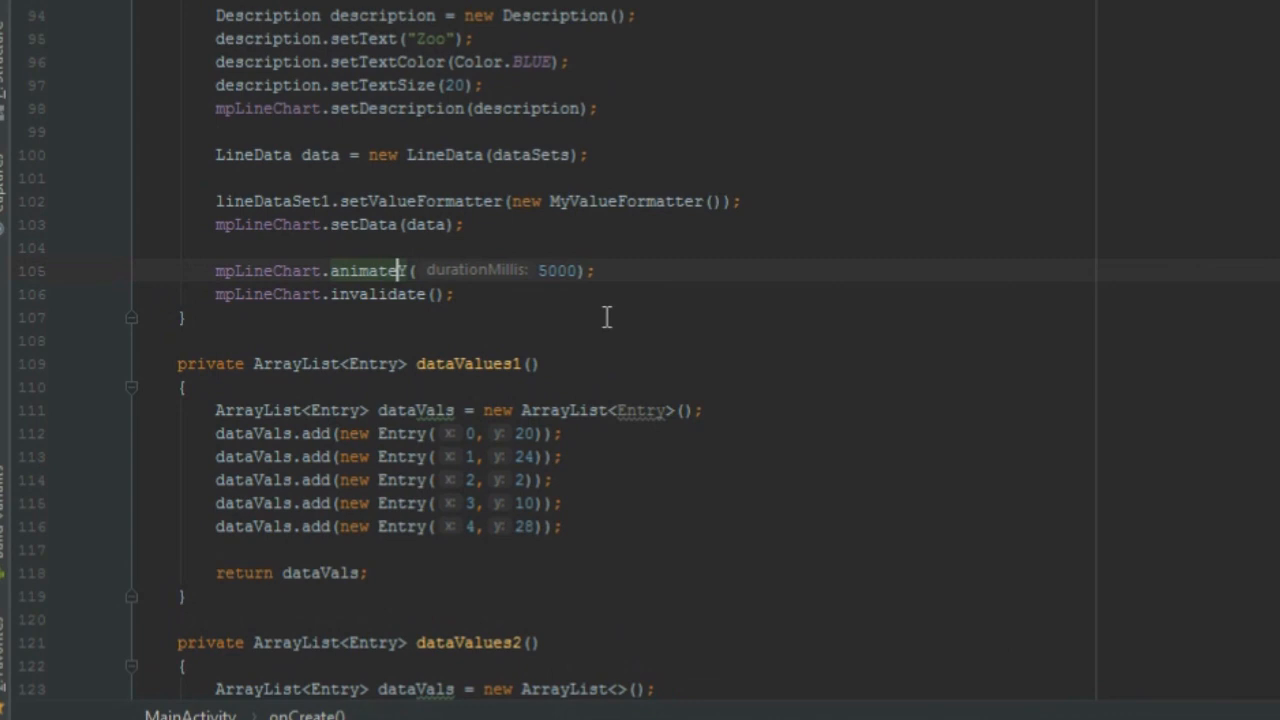
pyautogui.scroll(3)
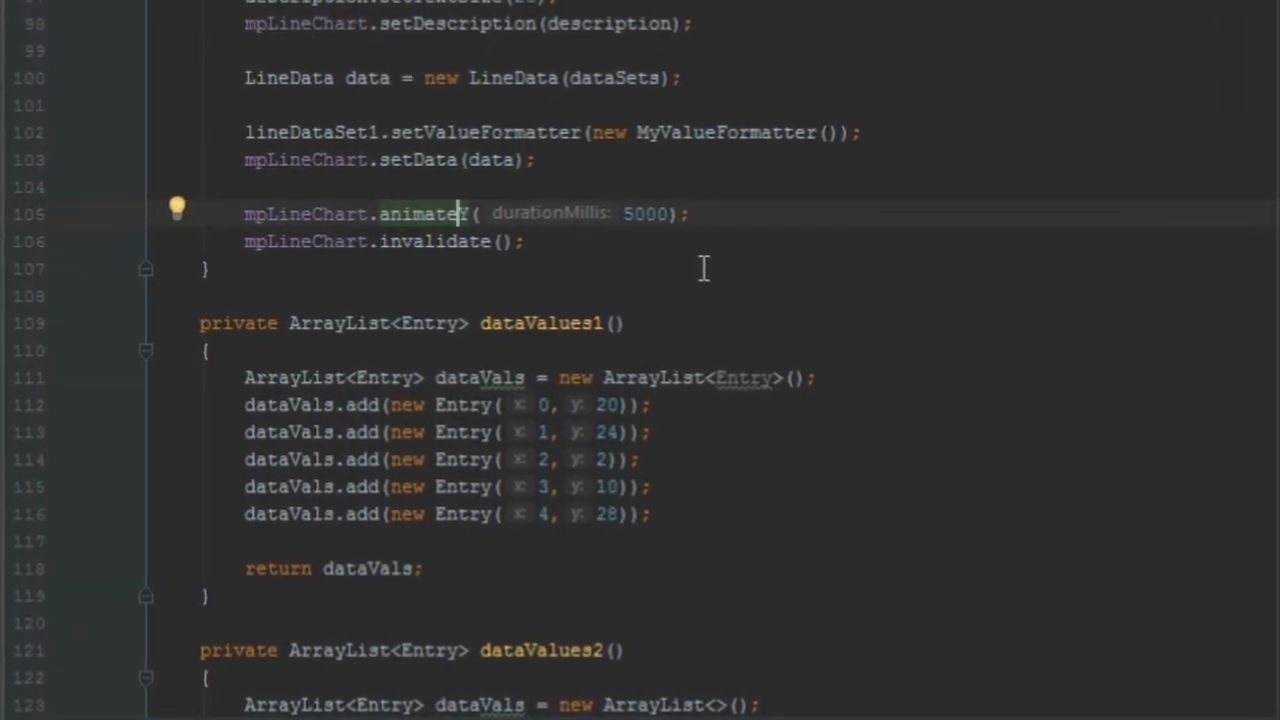
# - Change the call to animateXY(5000, 4000) and run the app
pyautogui.write('XY')
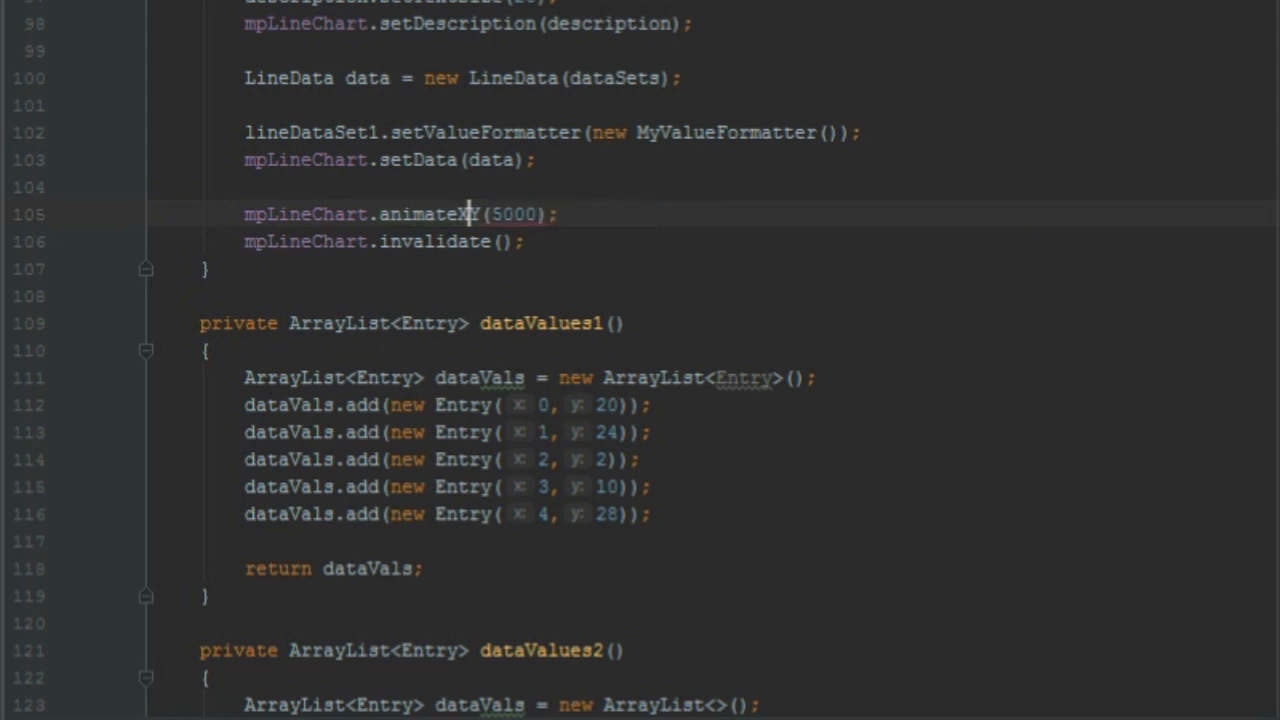
pyautogui.moveTo(638, 211)
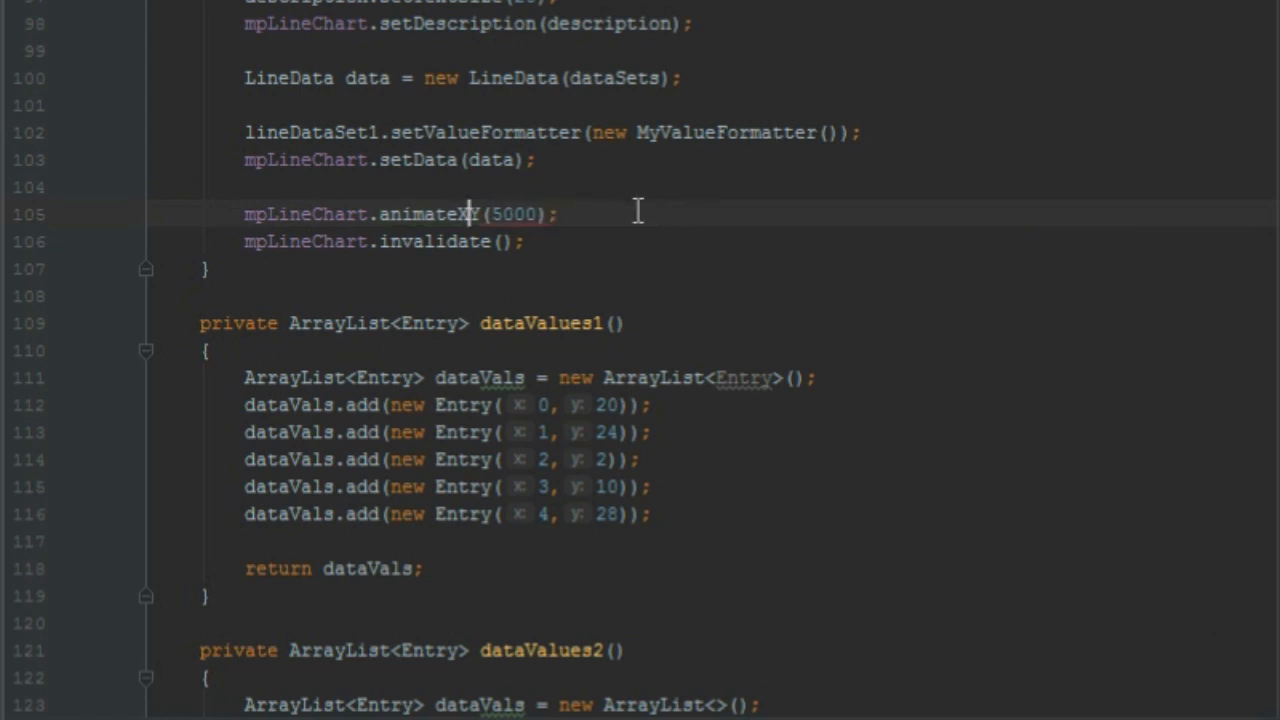
pyautogui.moveTo(465, 213)
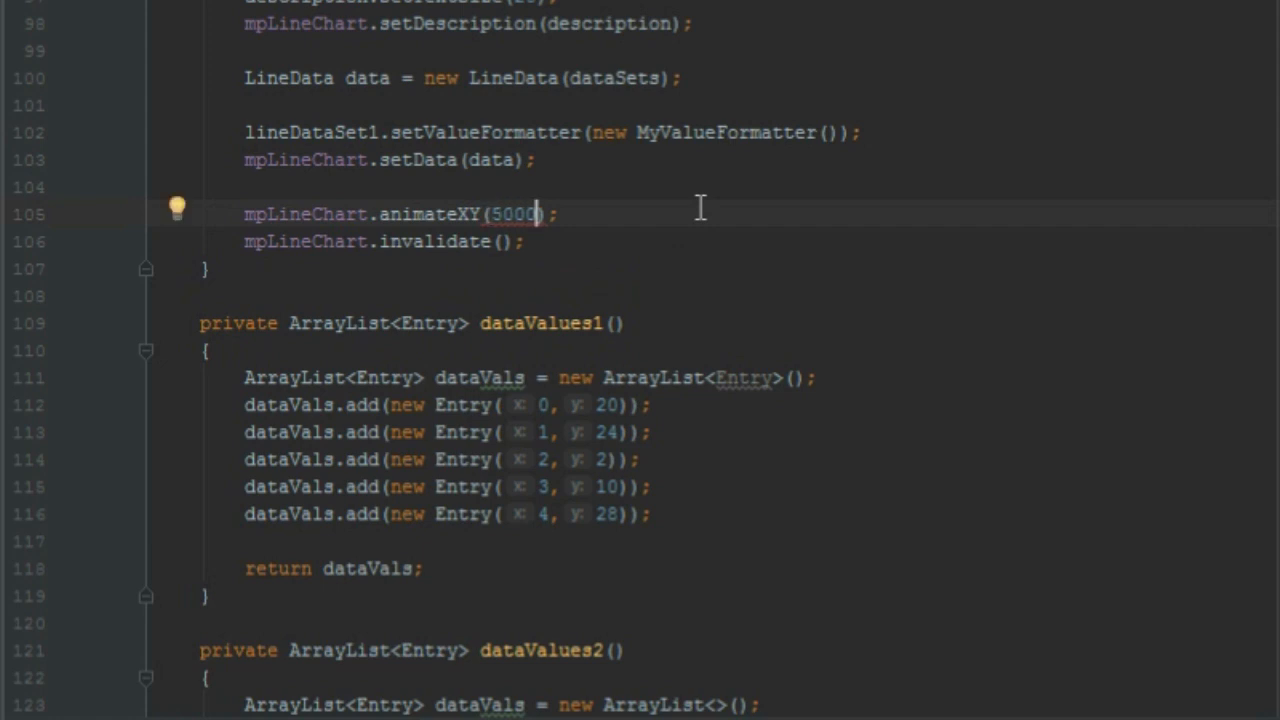
pyautogui.write(',')
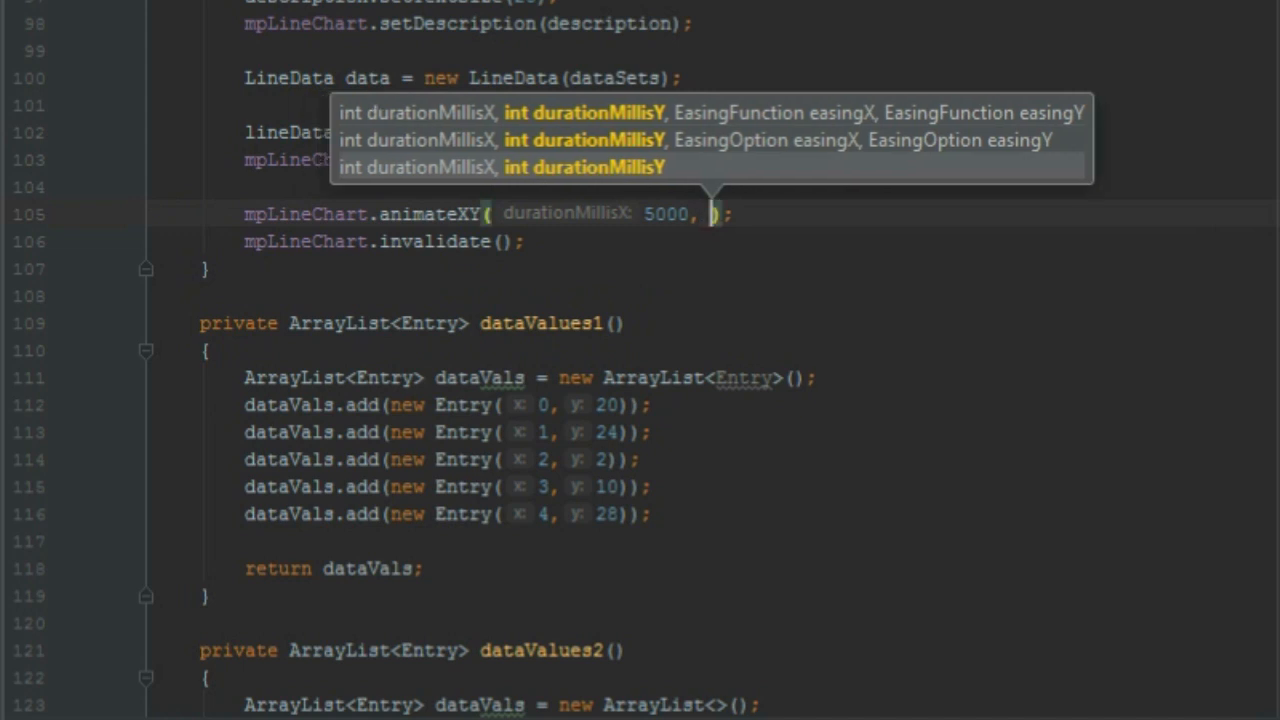
pyautogui.write('4')
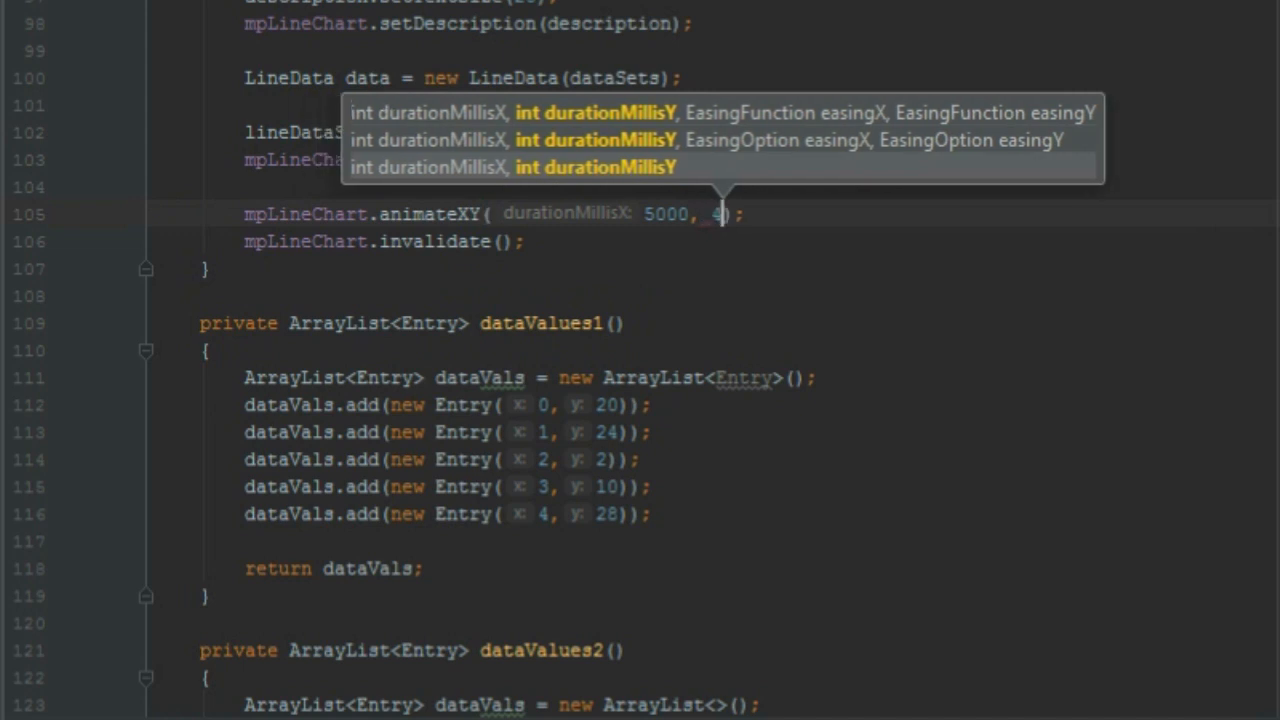
pyautogui.write('000')
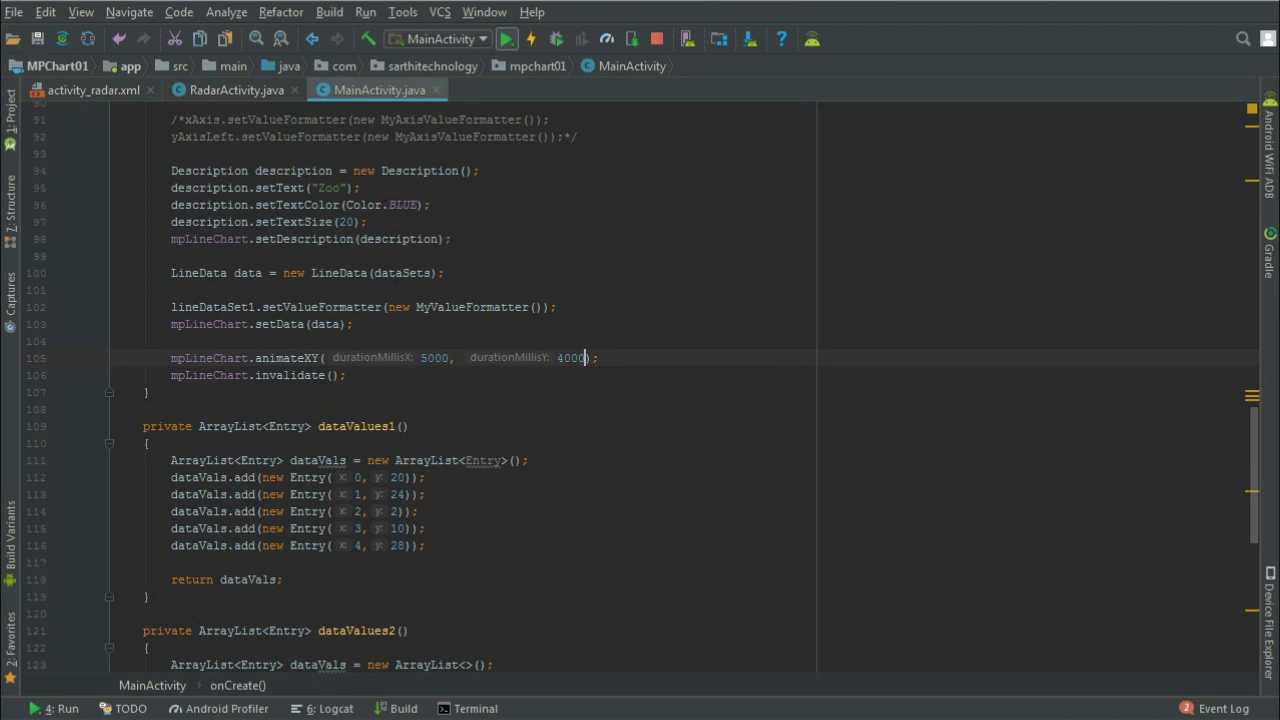
pyautogui.click(506, 39)
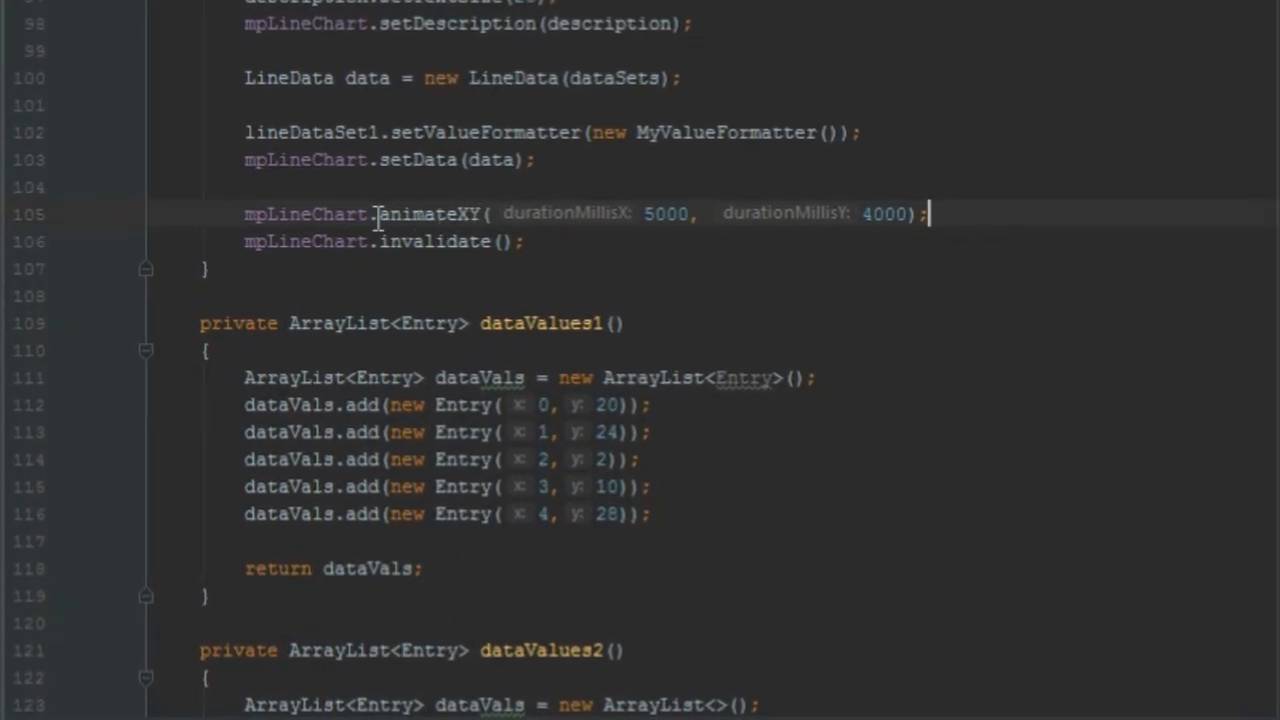
pyautogui.moveTo(607, 166)
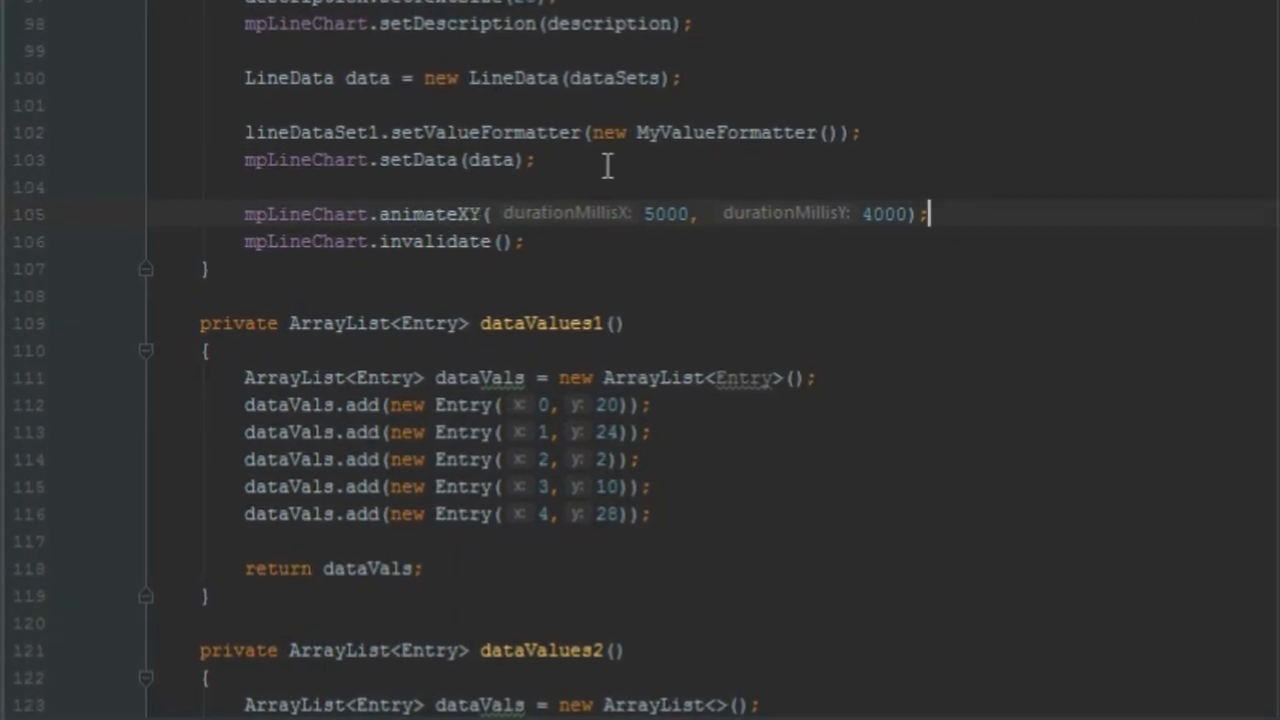
pyautogui.moveTo(657, 240)
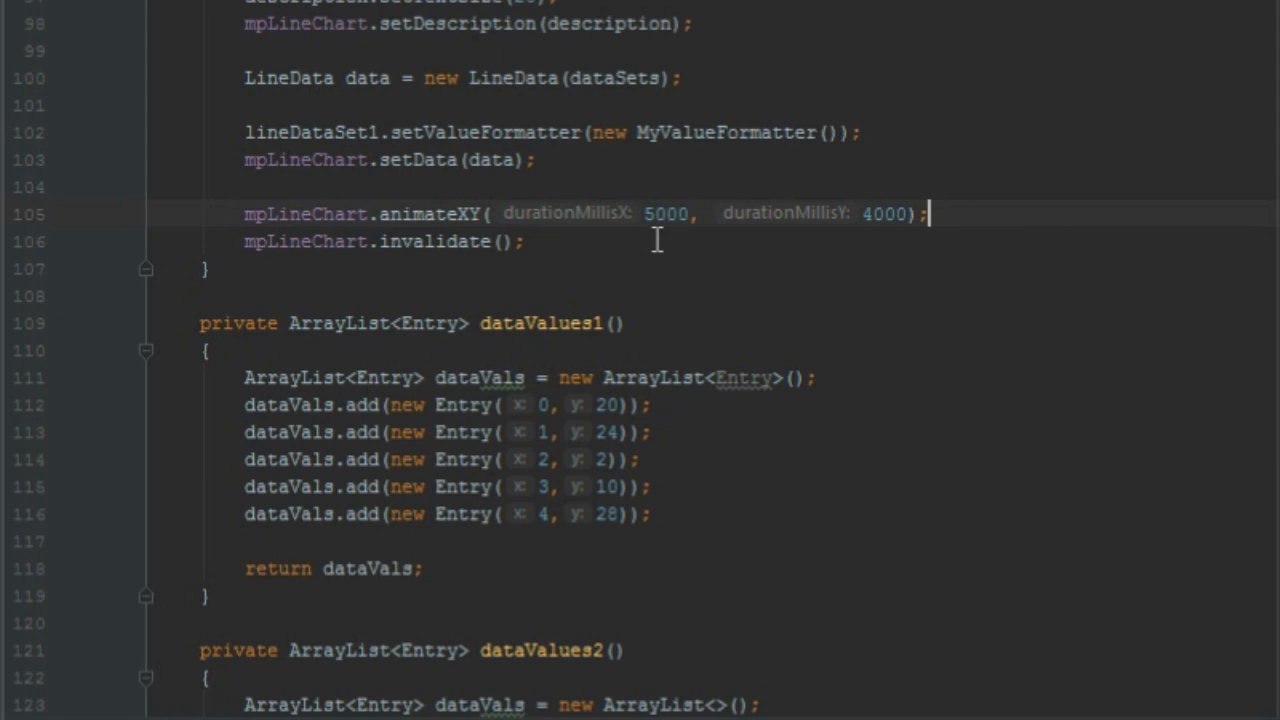
pyautogui.moveTo(620, 213)
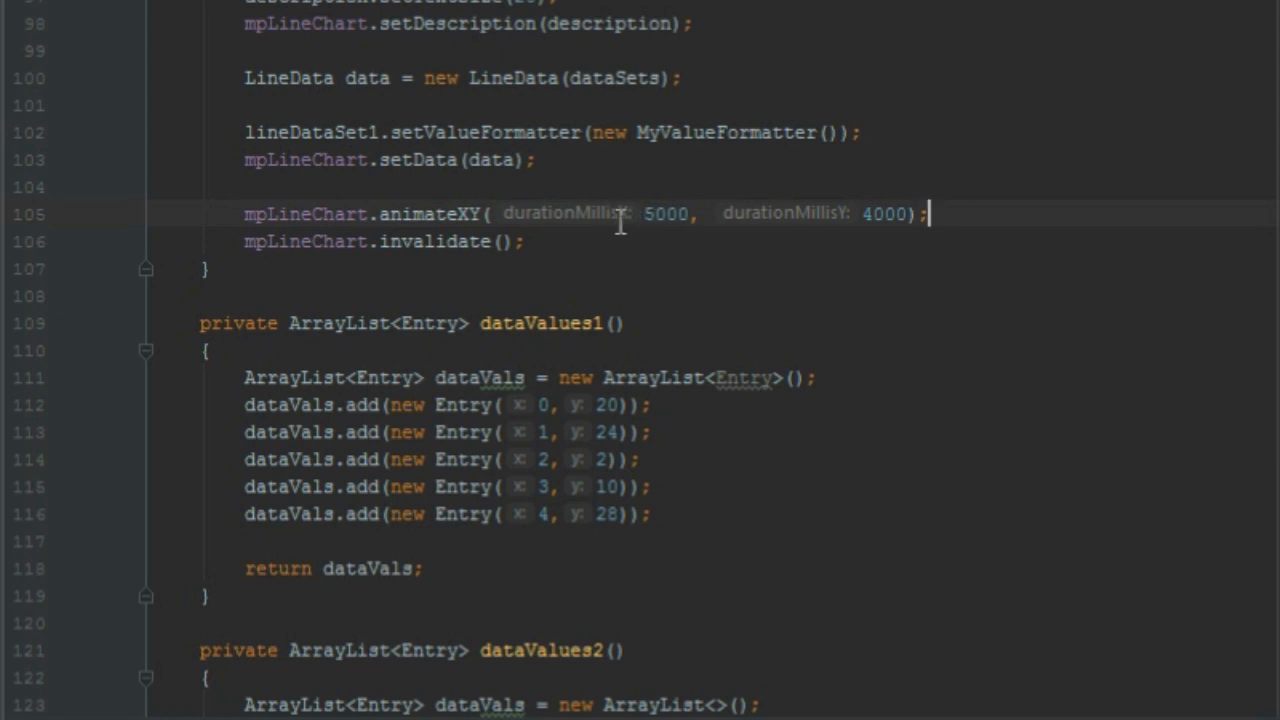
pyautogui.moveTo(855, 213)
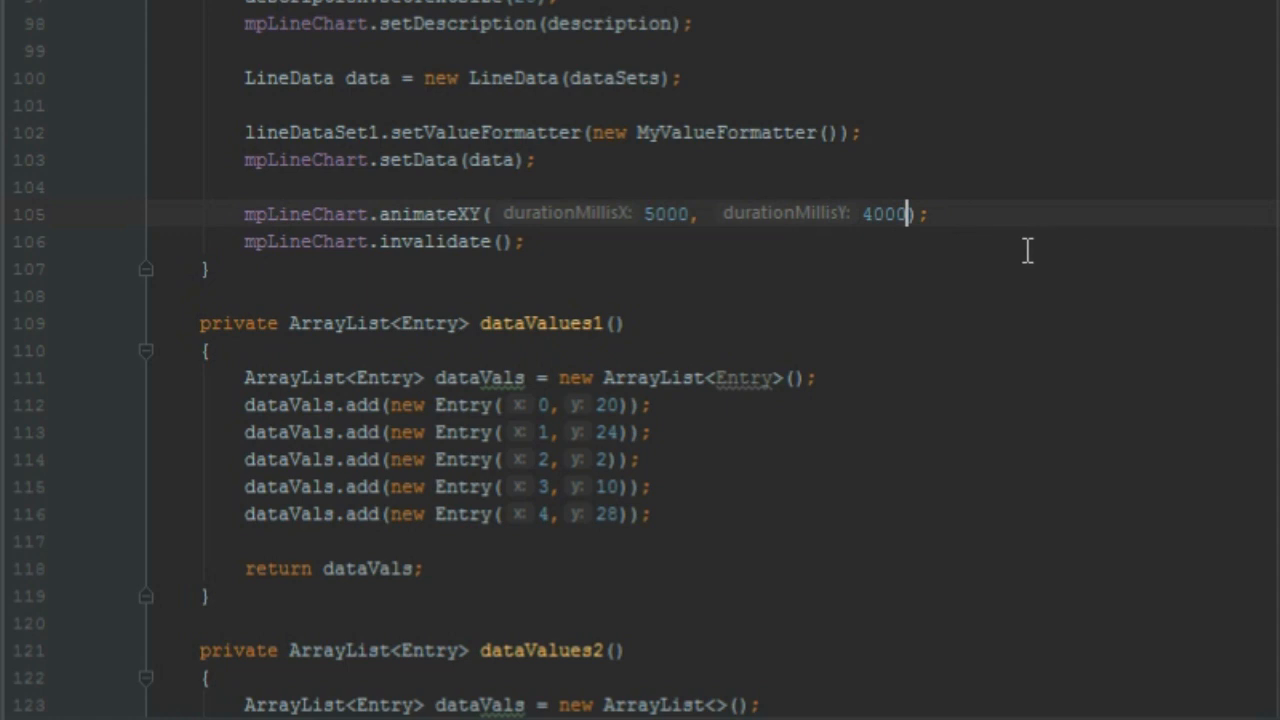
# - Add Easing.EasingOption.EaseInOutBounce and EaseInExpo as animateXY's third and fourth arguments
pyautogui.write(',')
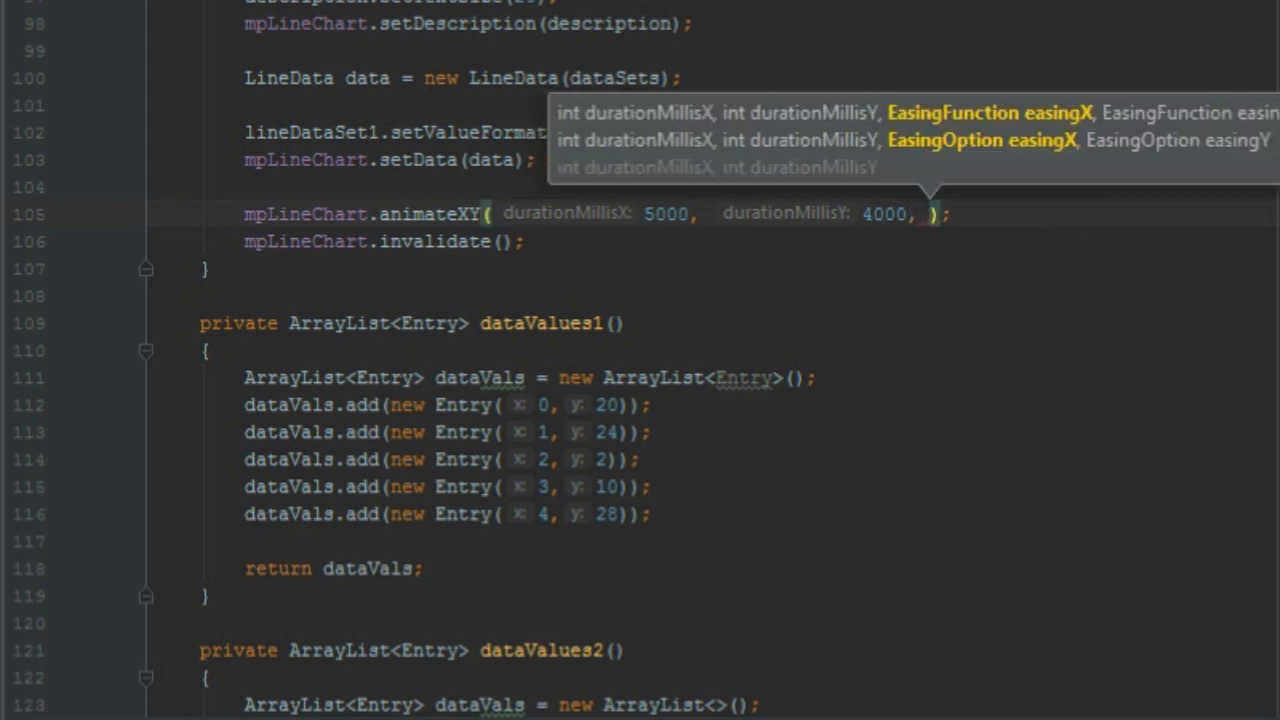
pyautogui.write('E')
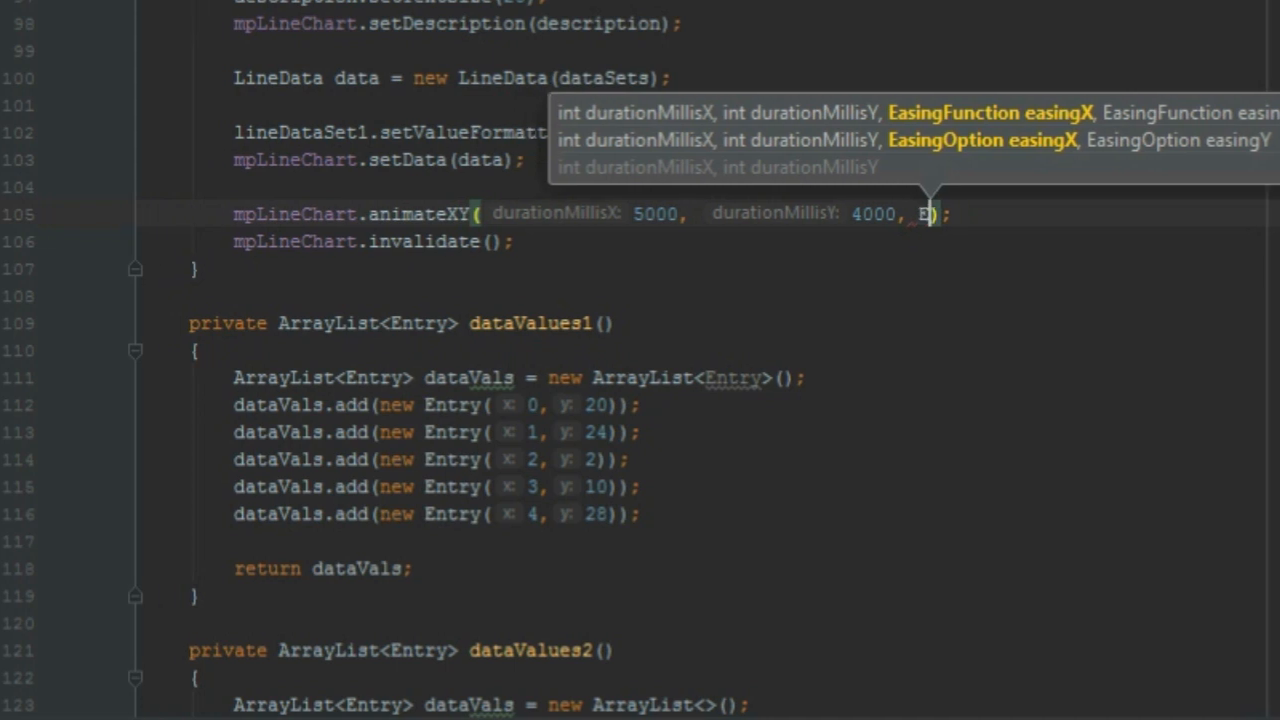
pyautogui.write('asing.EasingOption')
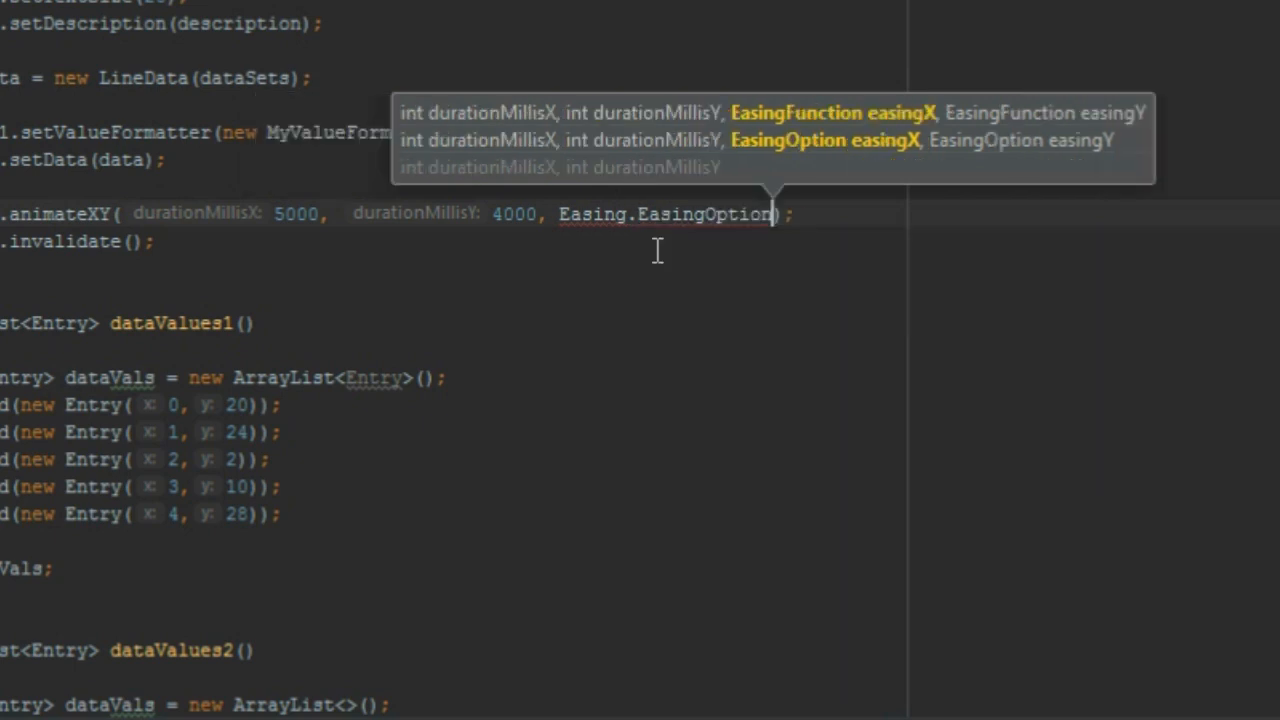
pyautogui.write('.EaseInOutBounce')
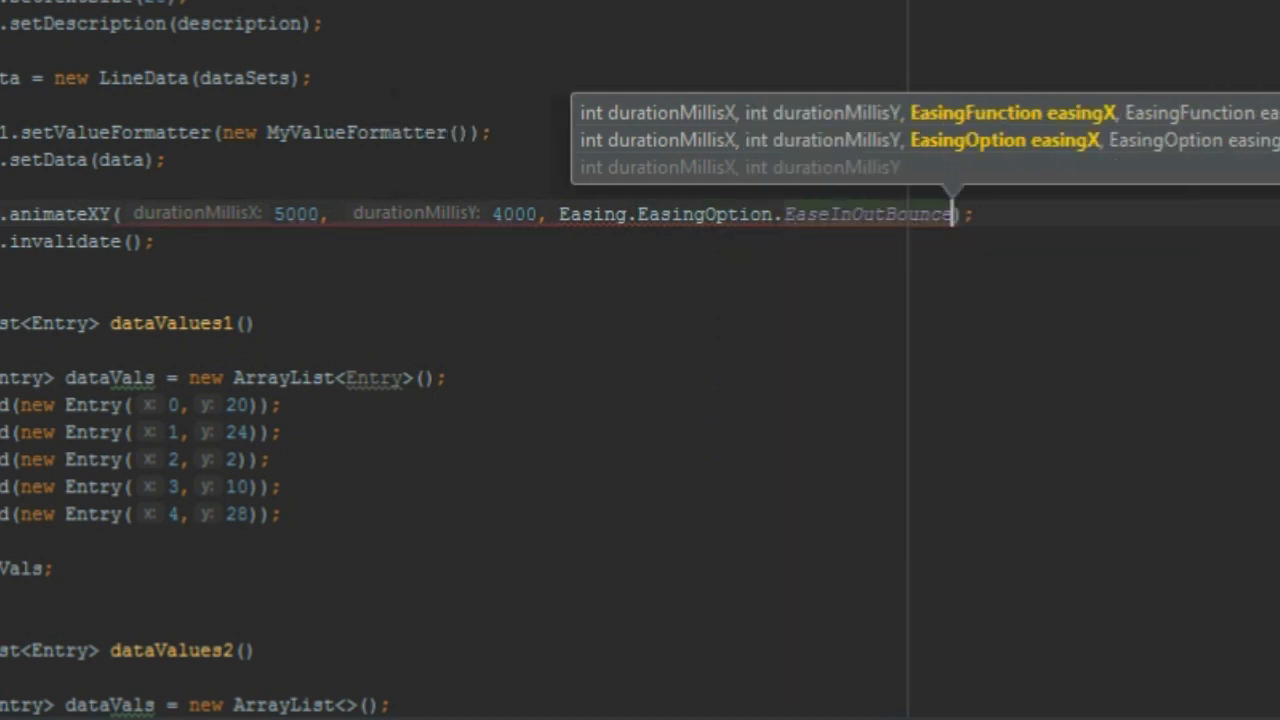
pyautogui.write(',')
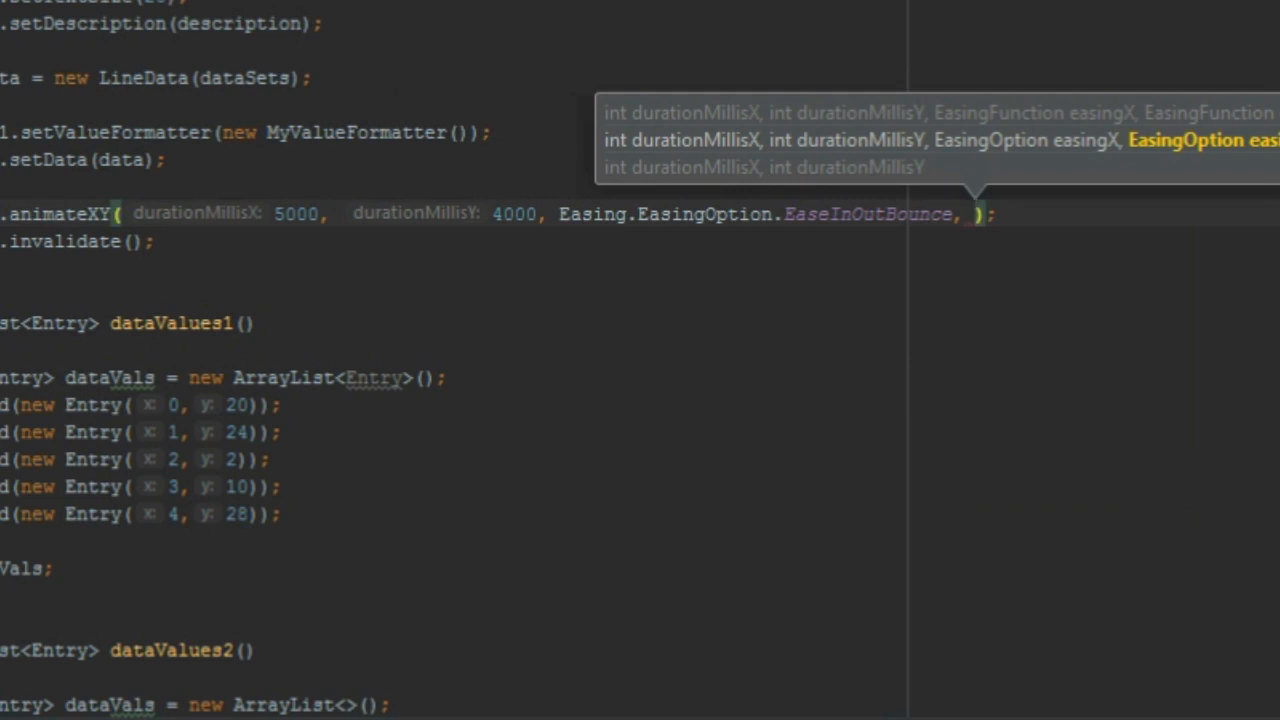
pyautogui.write('Easing.')
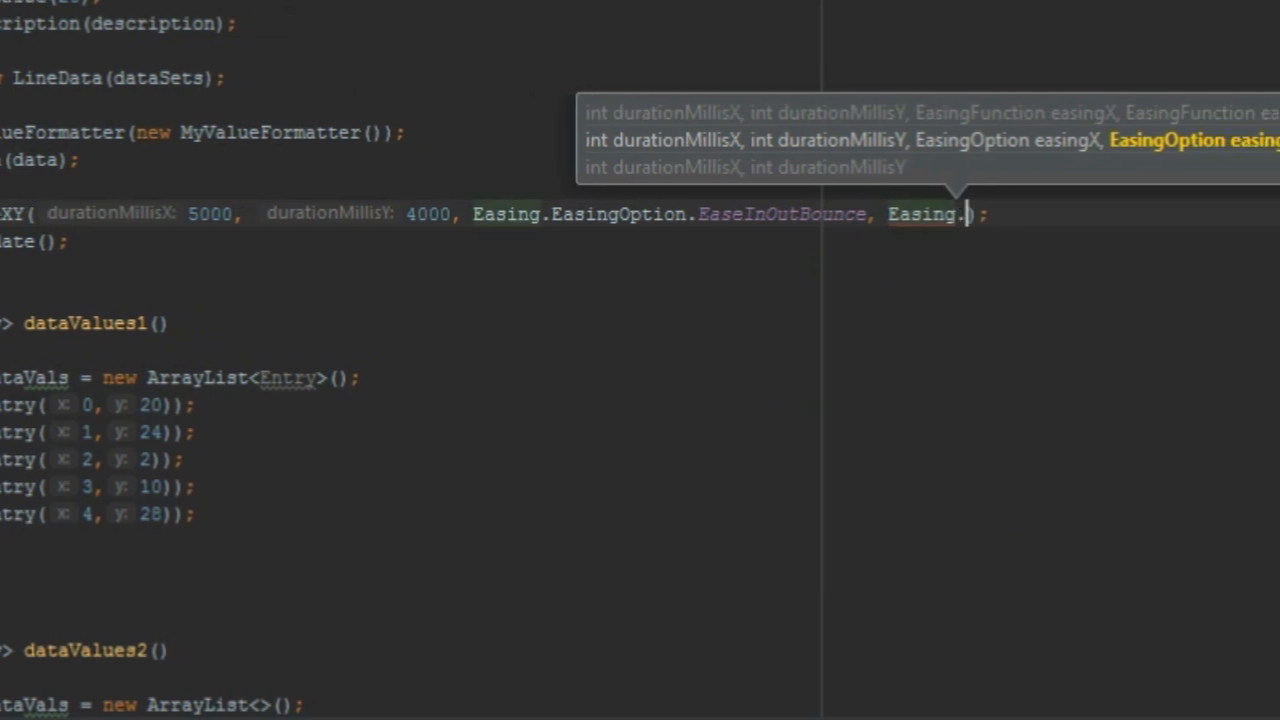
pyautogui.write('EasingOption.')
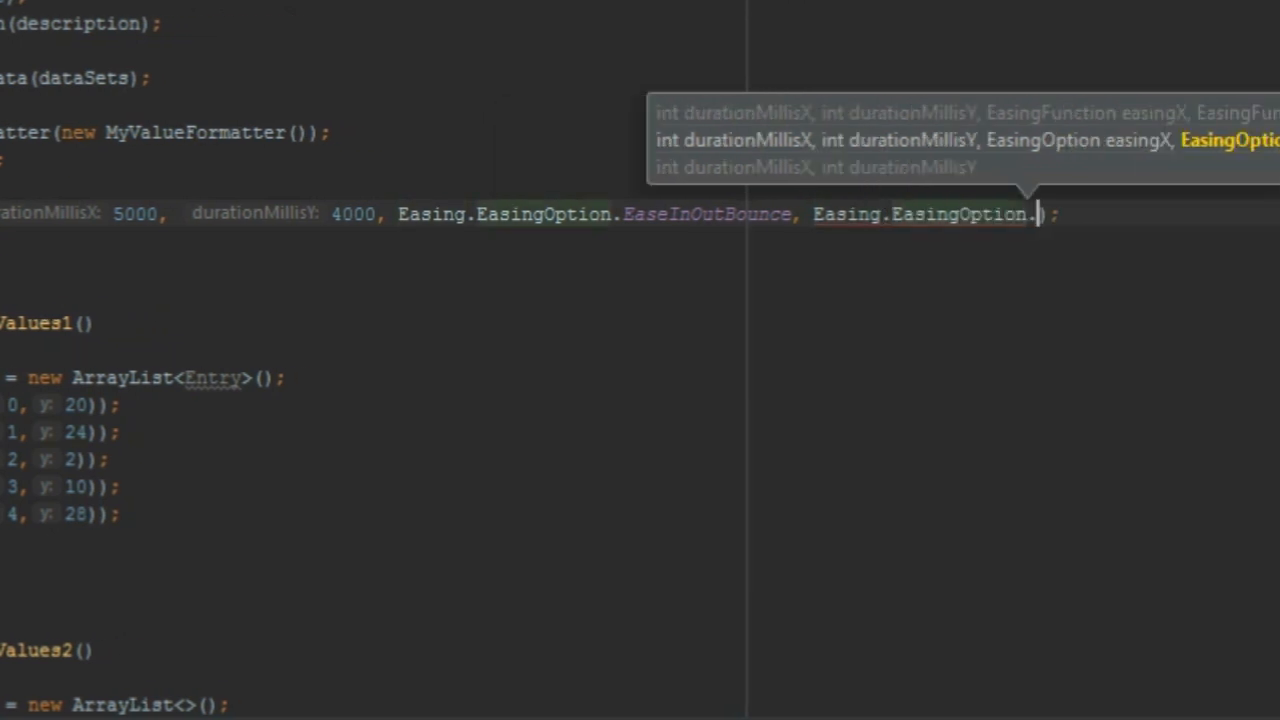
pyautogui.write('.')
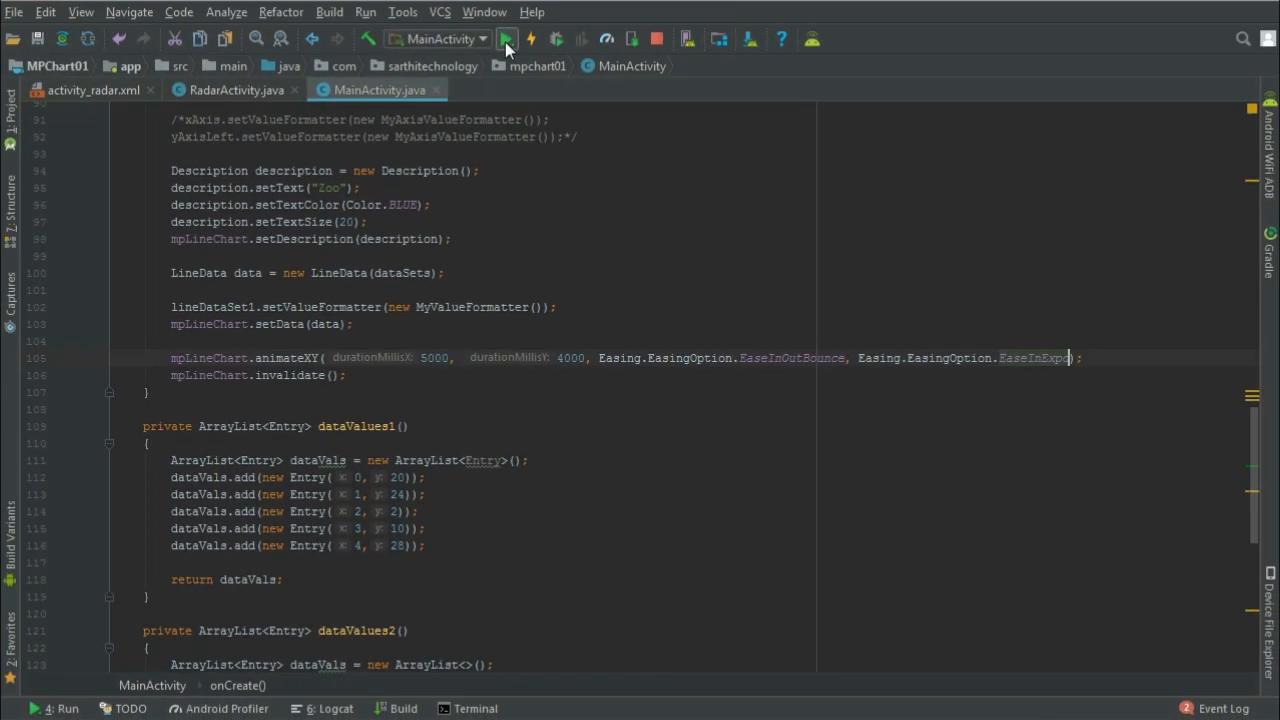
# - Relaunch the app on the phone to see the eased Zoo chart animation
pyautogui.click(507, 39)
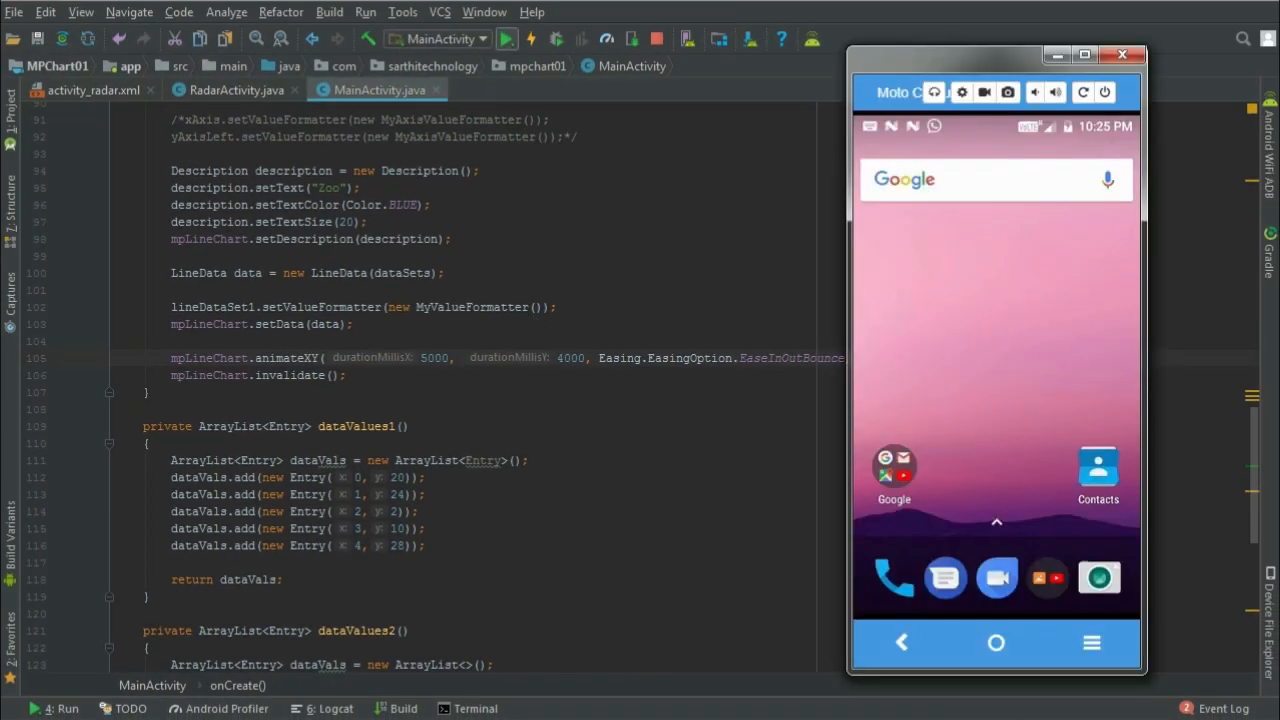
pyautogui.click(507, 38)
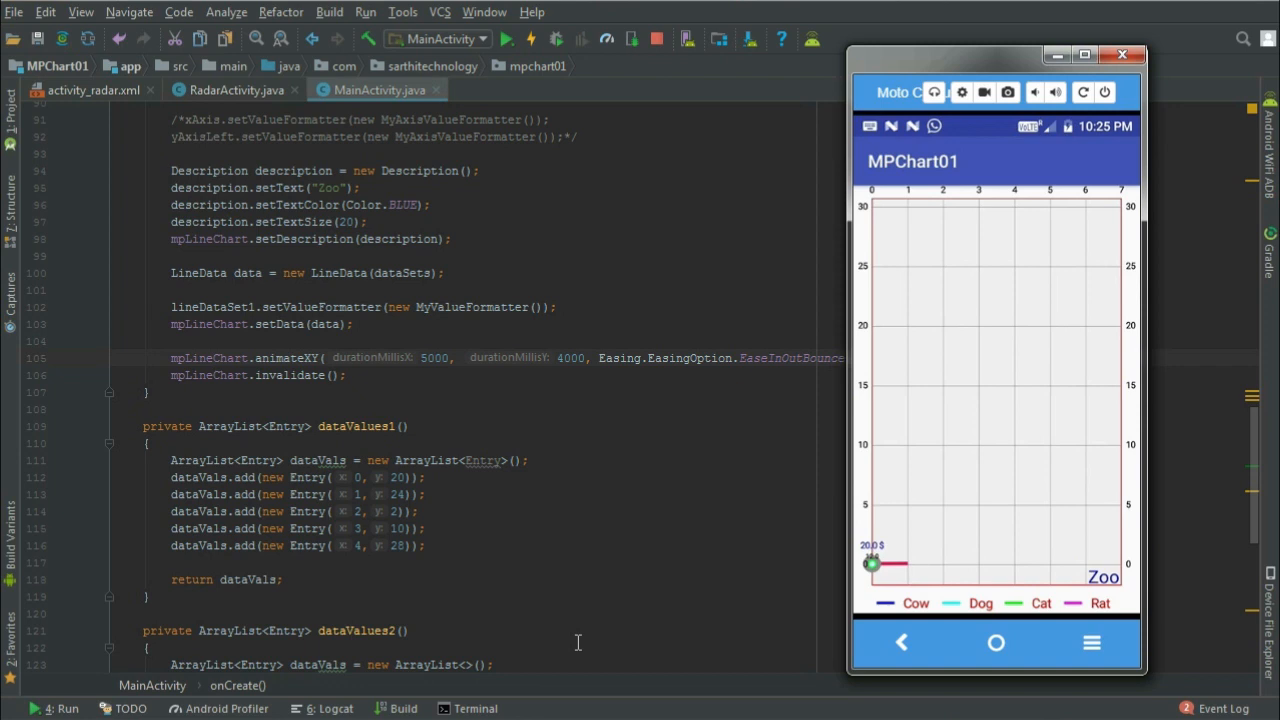